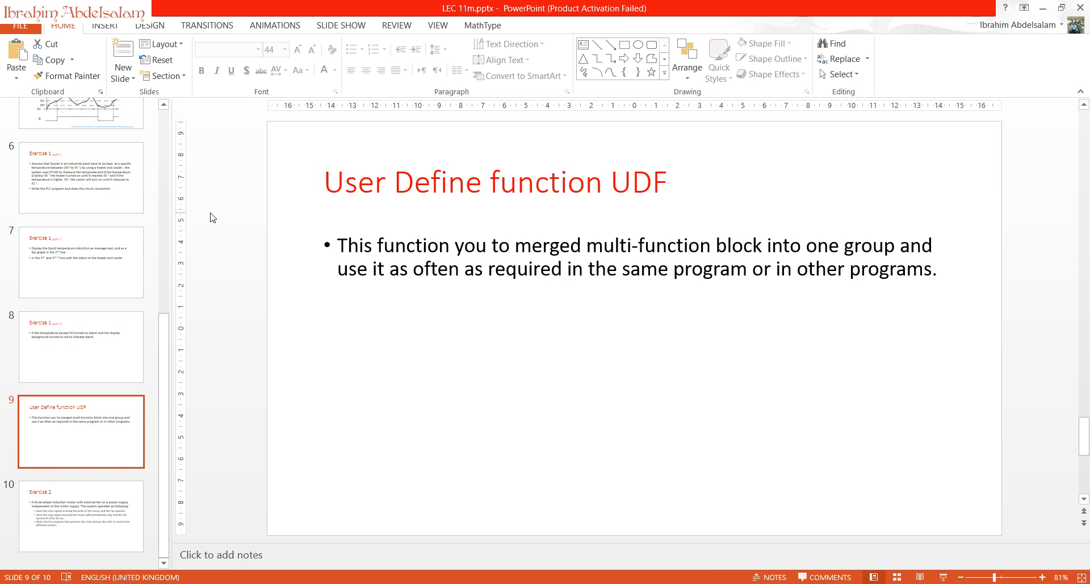
# Step: Show the Exercise 2 motor-and-fan slide and place a first digital input in a new diagram
pyautogui.click(81, 514)
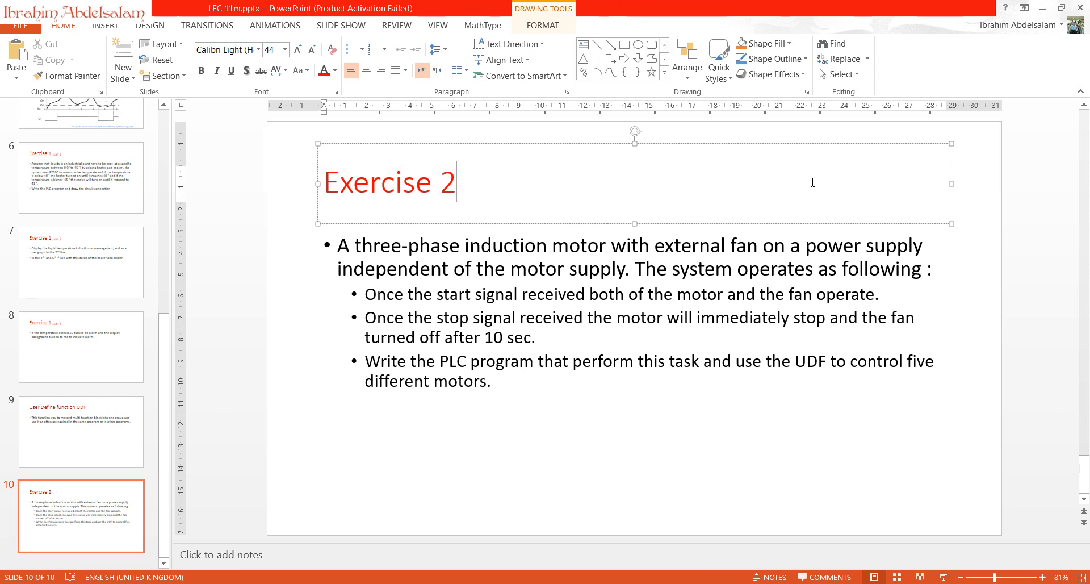
pyautogui.click(812, 183)
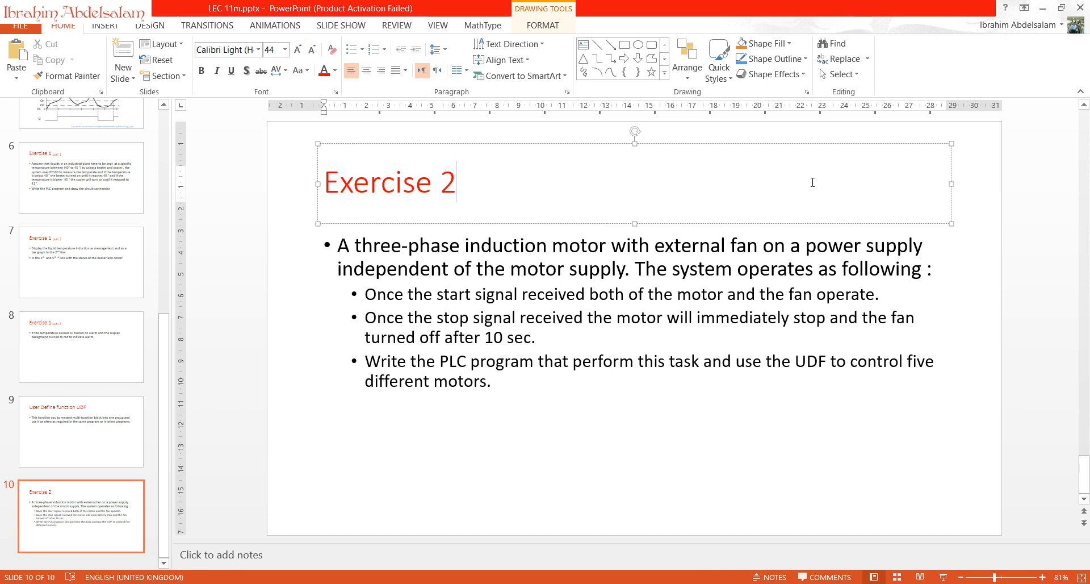
pyautogui.click(456, 182)
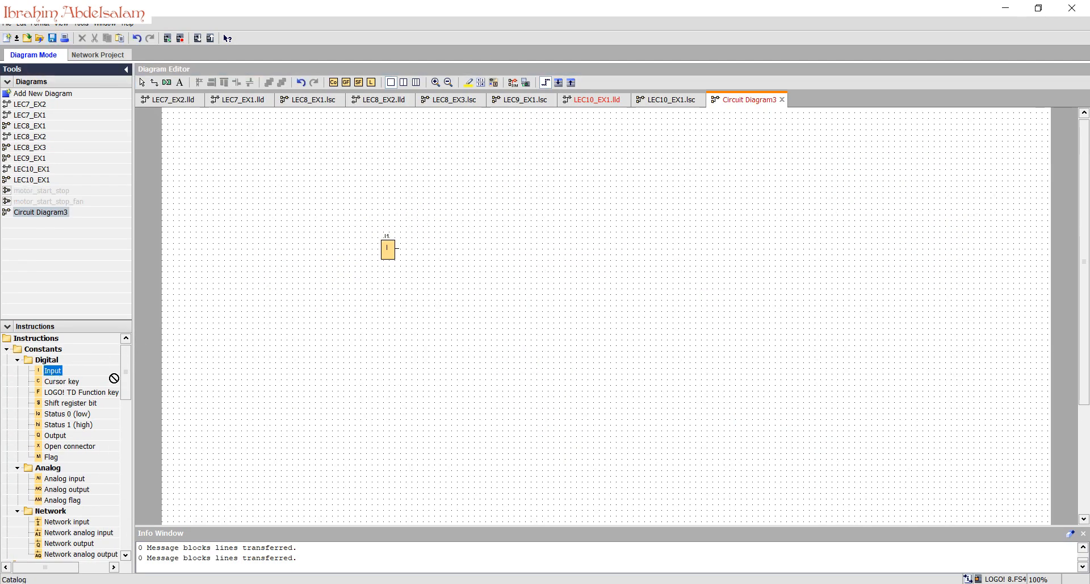
# Step: Place input I2, output Q2 and the latching relay, then wire both inputs to the relay
pyautogui.click(388, 356)
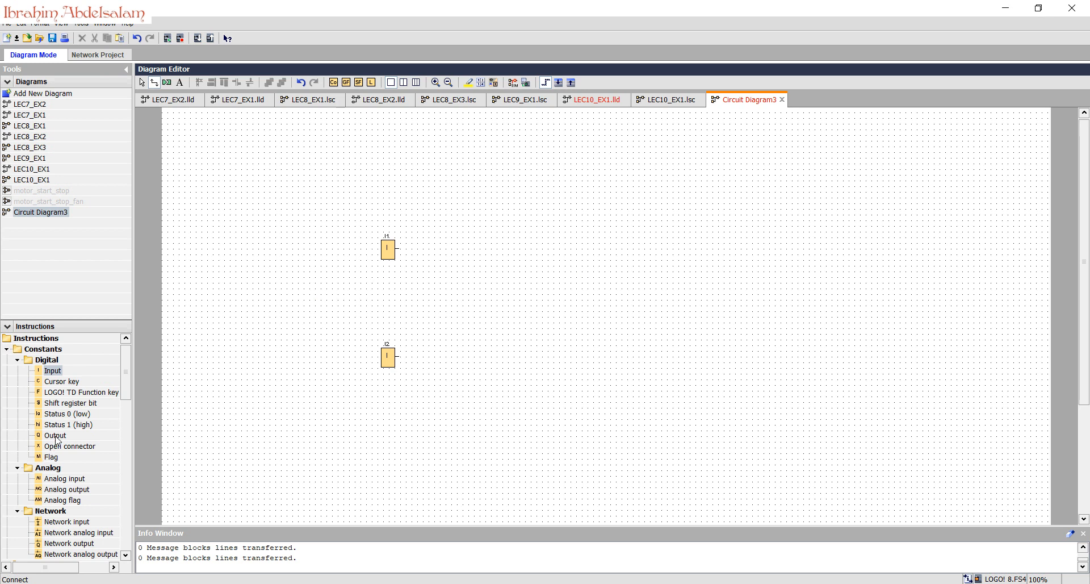
pyautogui.click(56, 435)
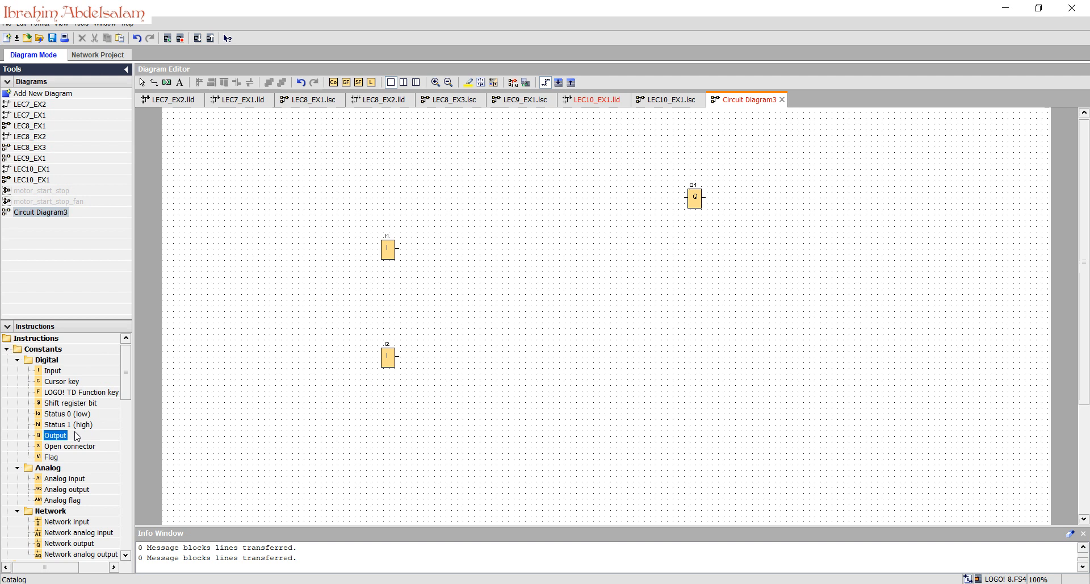
pyautogui.click(688, 385)
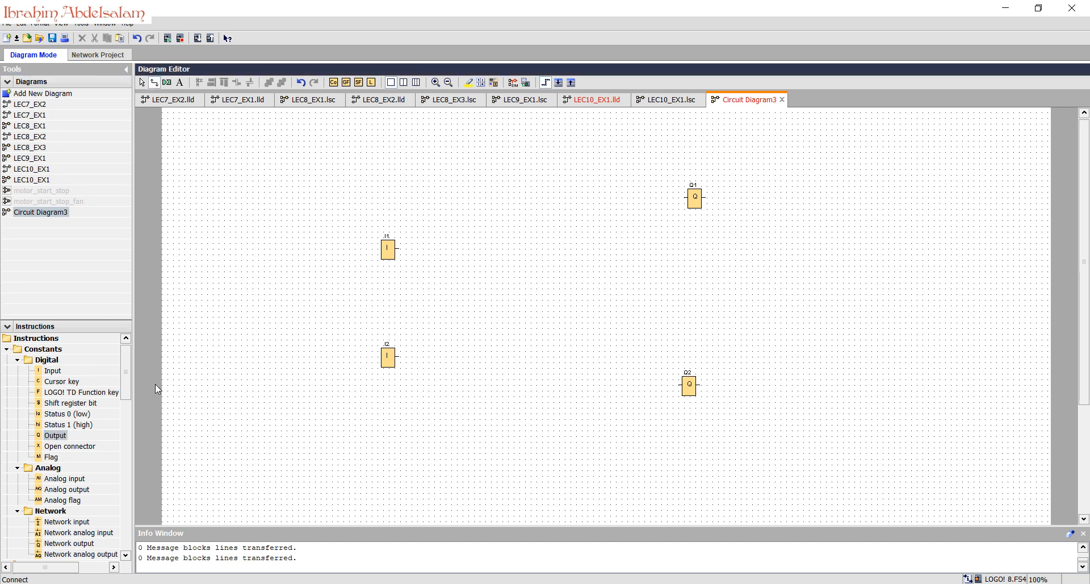
pyautogui.scroll(-3)
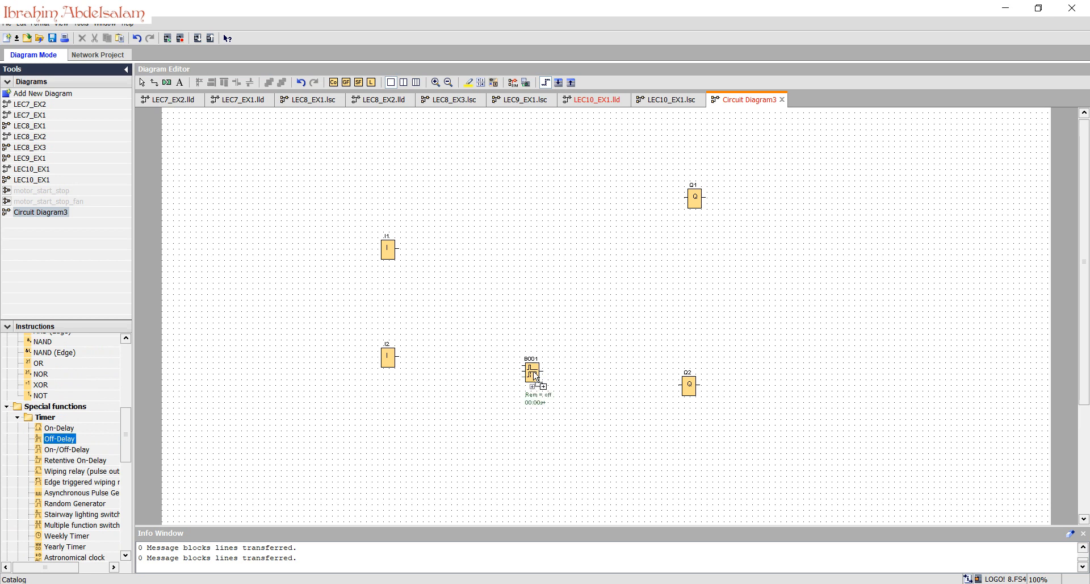
pyautogui.scroll(-3)
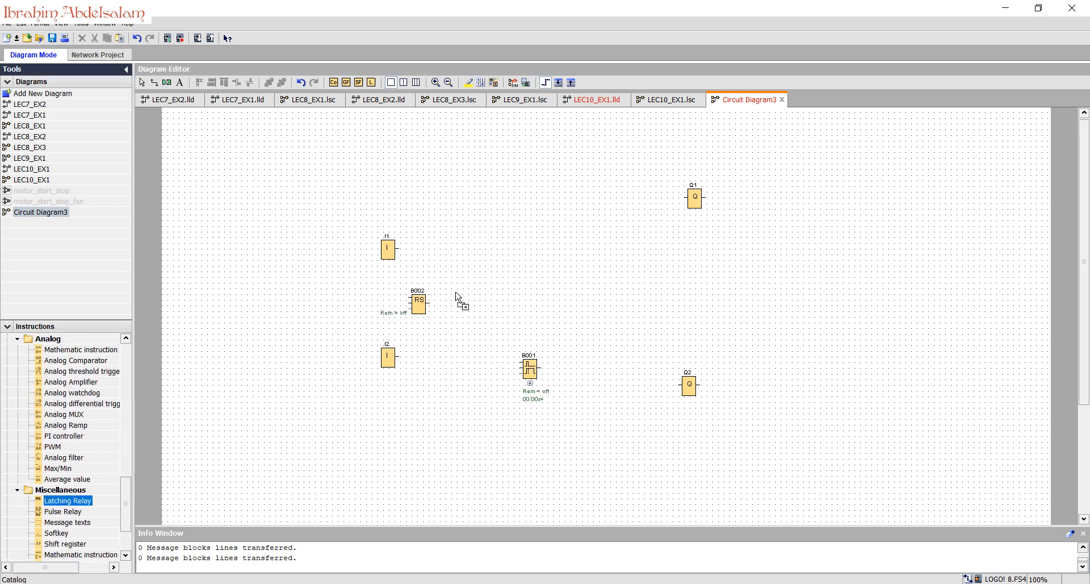
pyautogui.moveTo(418, 302); pyautogui.dragTo(490, 285)
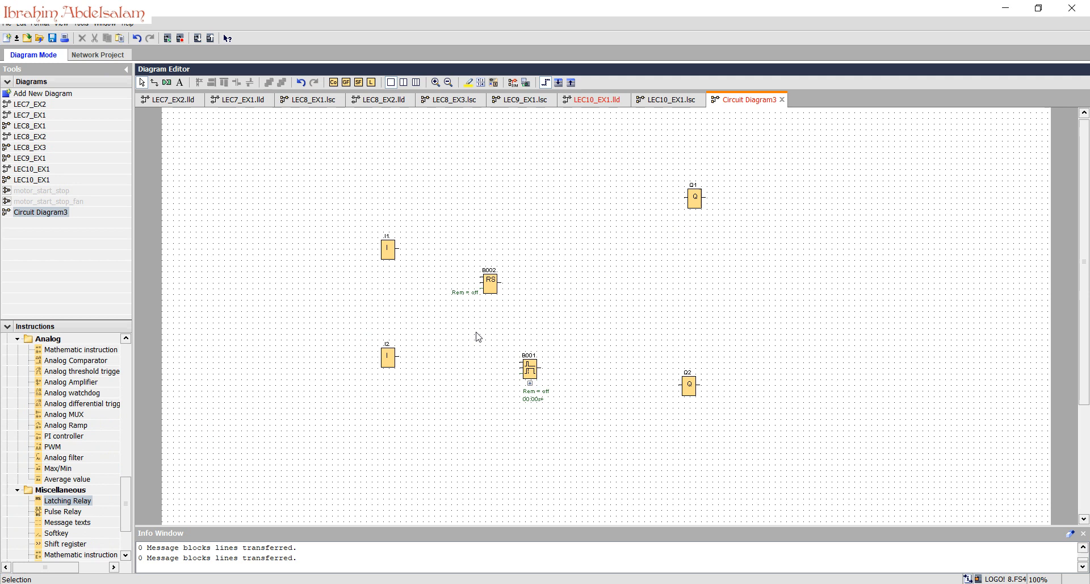
pyautogui.moveTo(396, 248); pyautogui.dragTo(480, 276)
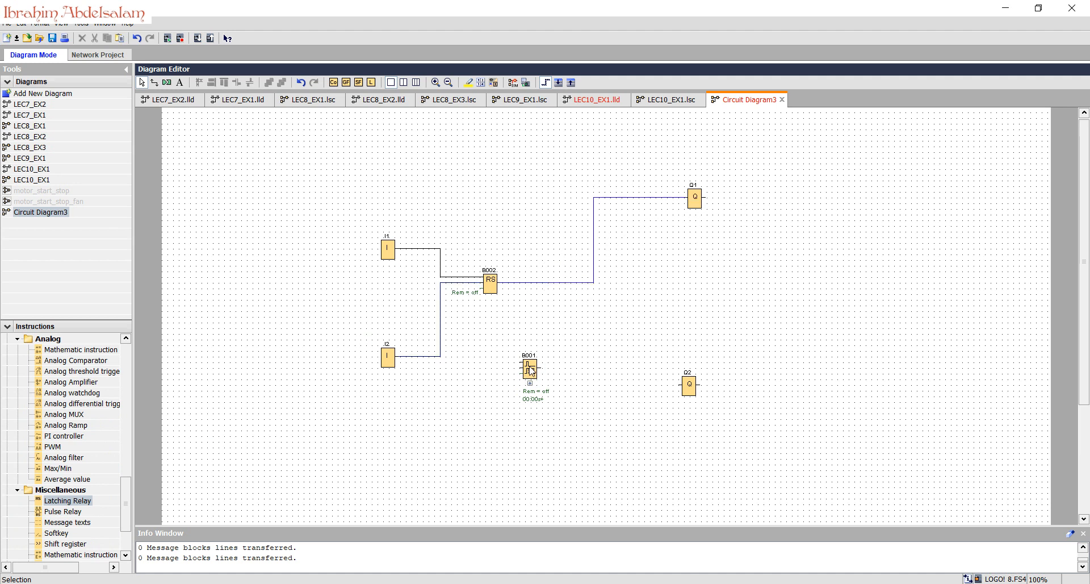
# Step: Wire the relay through off-delay B001 to Q2 and make I2 a momentary pushbutton
pyautogui.moveTo(530, 366); pyautogui.dragTo(567, 345)
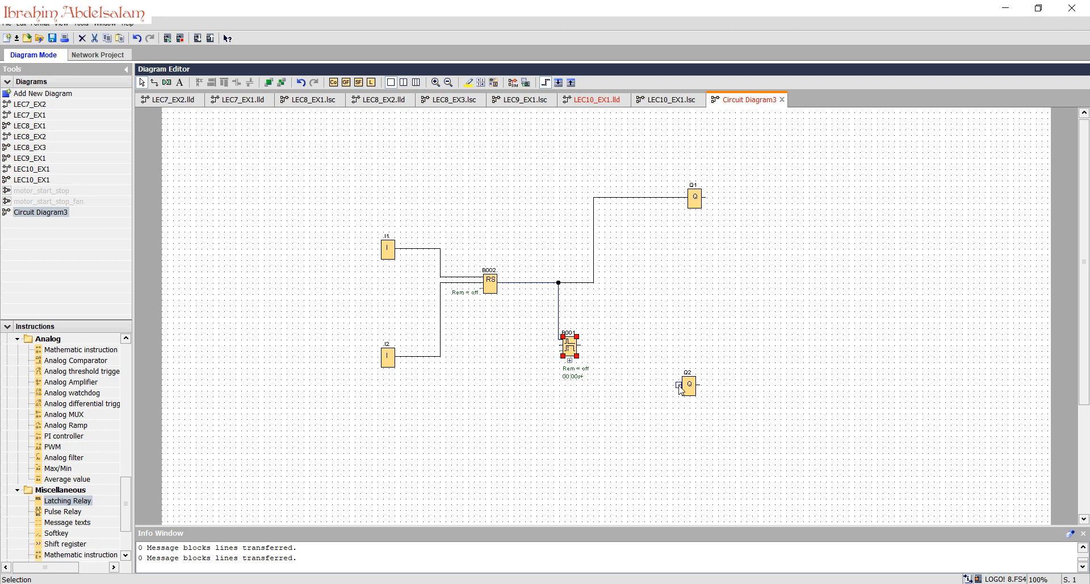
pyautogui.moveTo(576, 346); pyautogui.dragTo(678, 386)
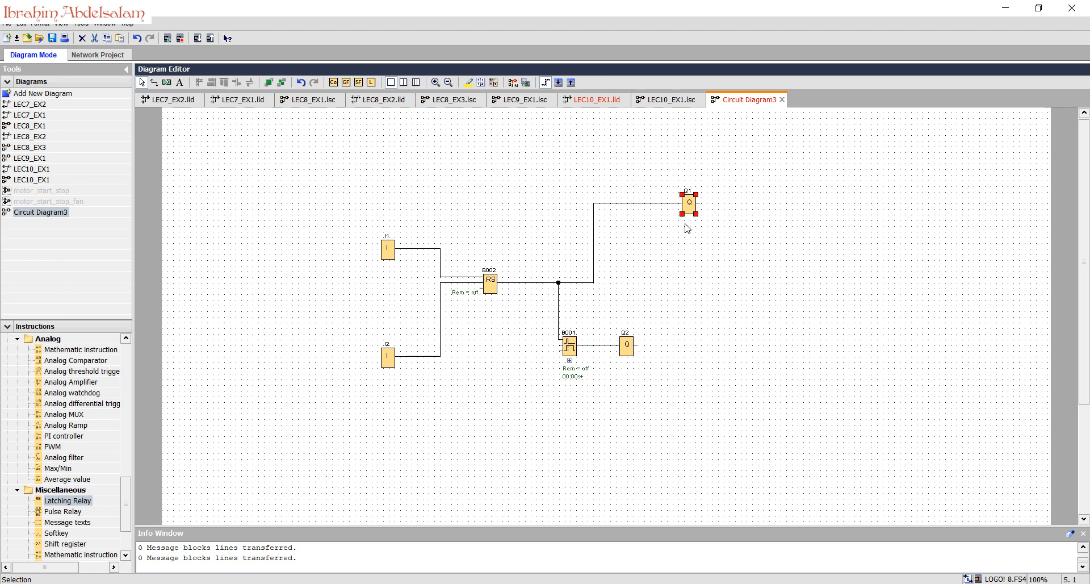
pyautogui.doubleClick(388, 248)
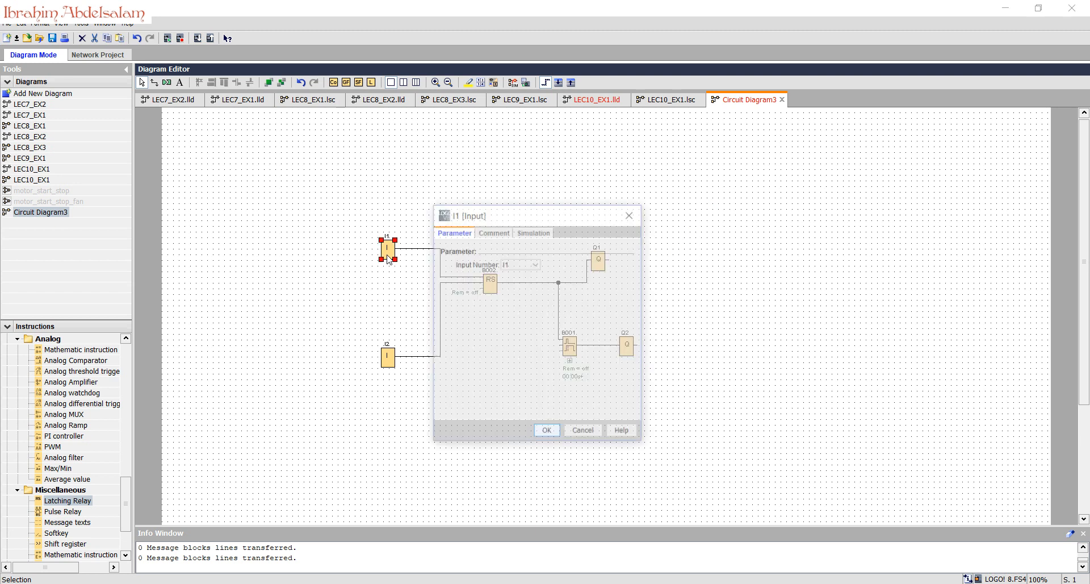
pyautogui.click(532, 232)
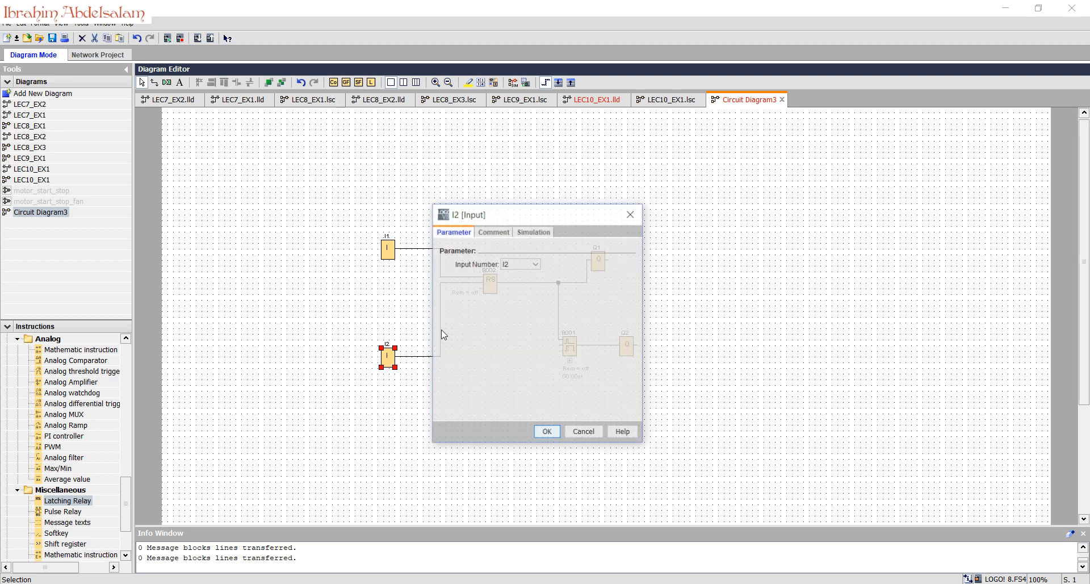
pyautogui.click(533, 231)
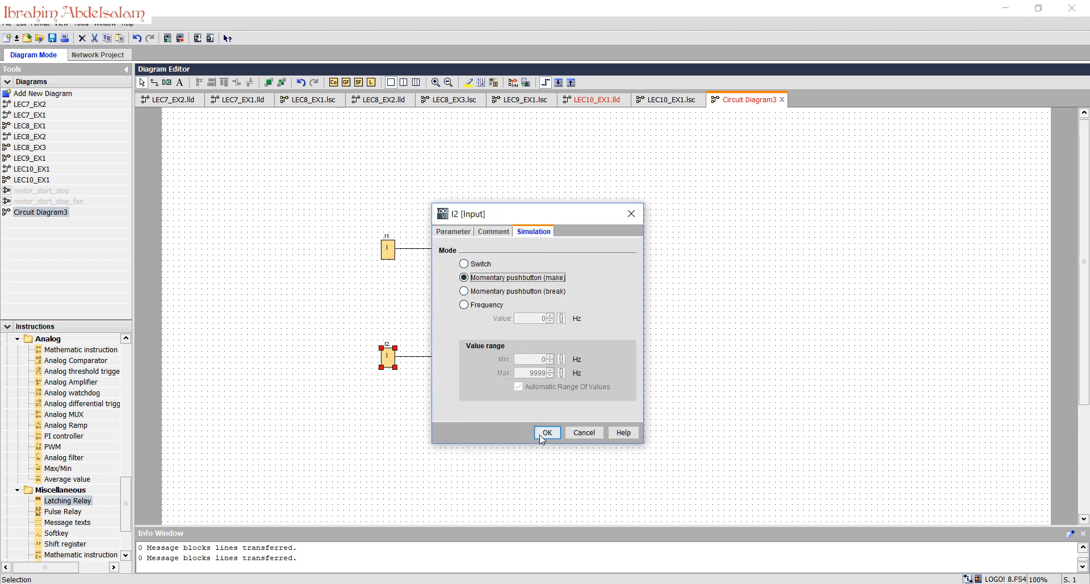
pyautogui.click(546, 432)
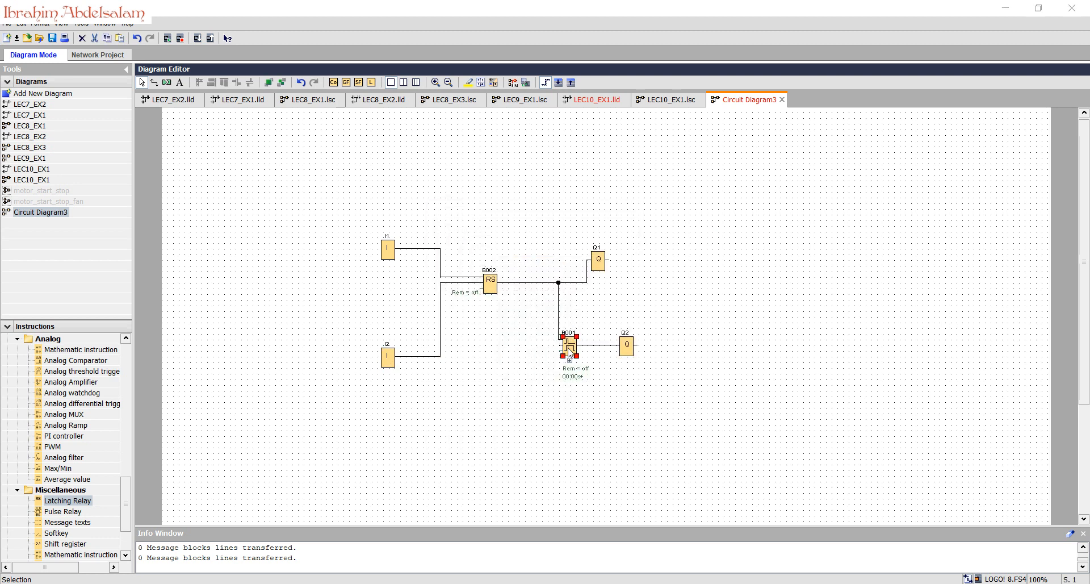
# Step: Set the B001 off-delay to 10 seconds and zoom in on the diagram
pyautogui.doubleClick(567, 342)
pyautogui.write('10')
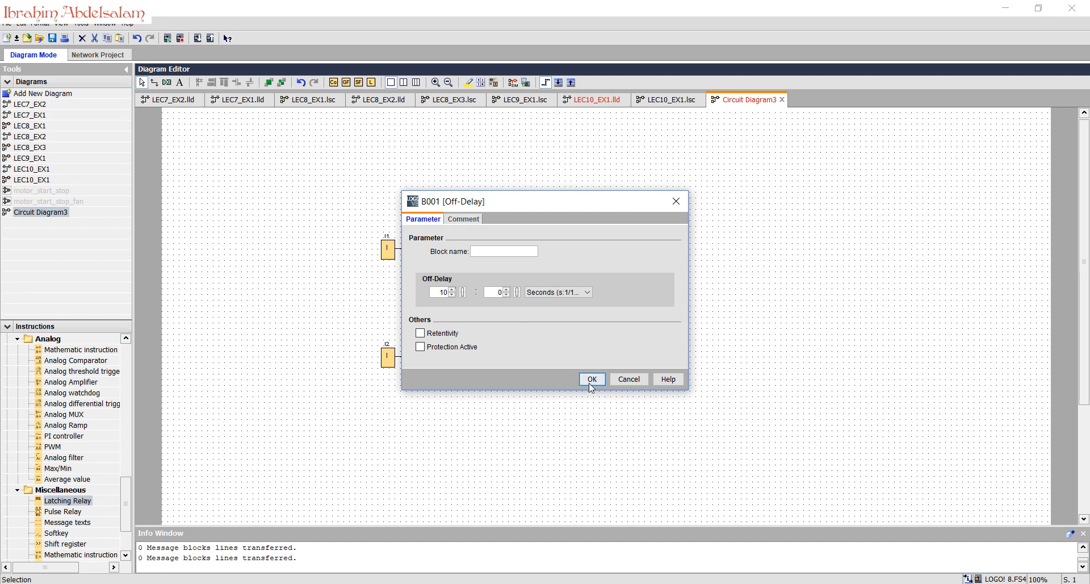
pyautogui.click(591, 379)
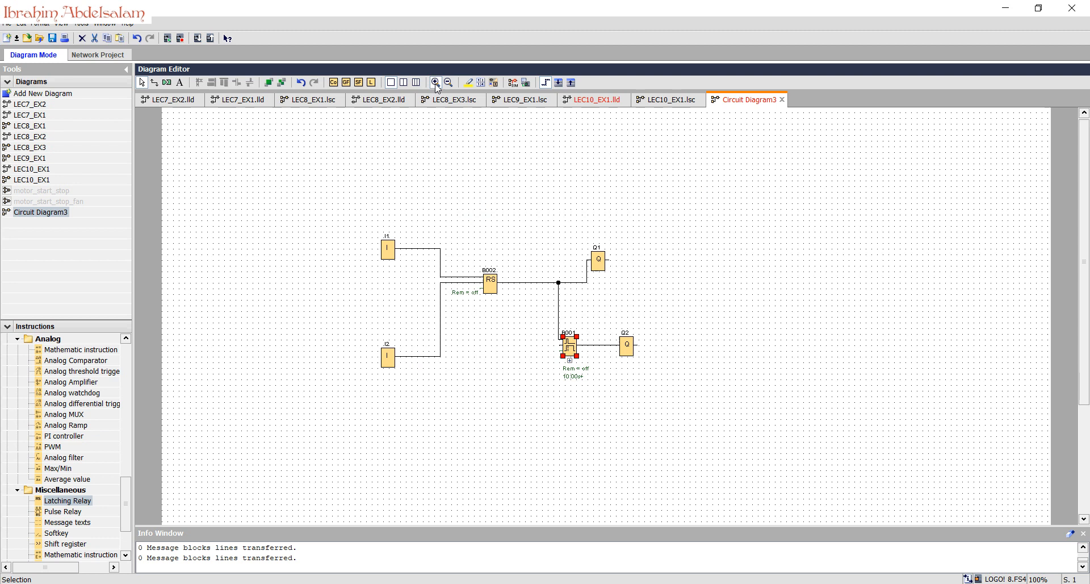
pyautogui.click(435, 81)
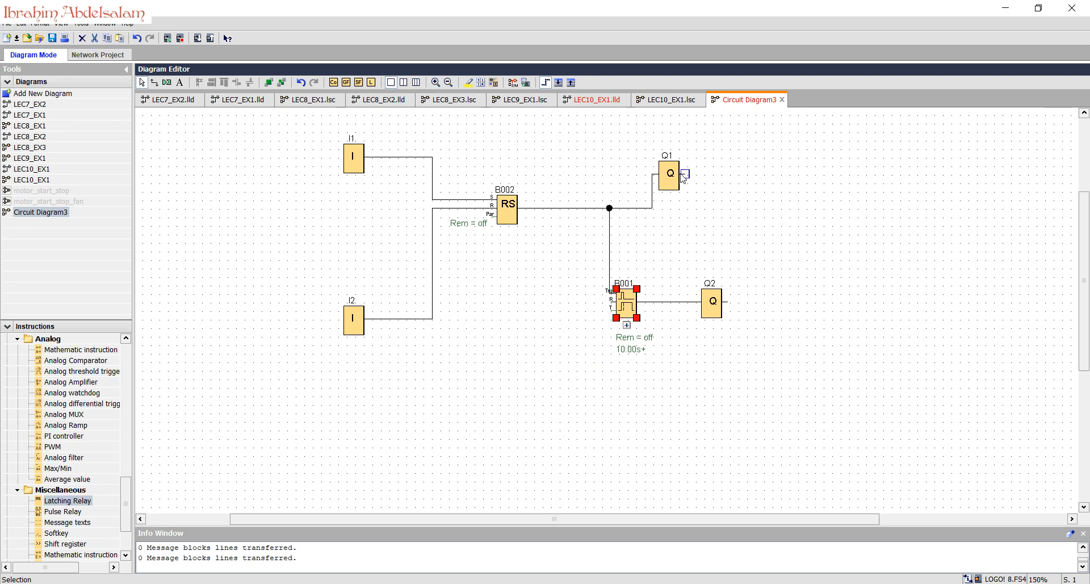
# Step: Turn the relay and timer logic into a UDF and arrange connectors #I1, #I2, #Q1, #Q2
pyautogui.moveTo(667, 174); pyautogui.dragTo(710, 174)
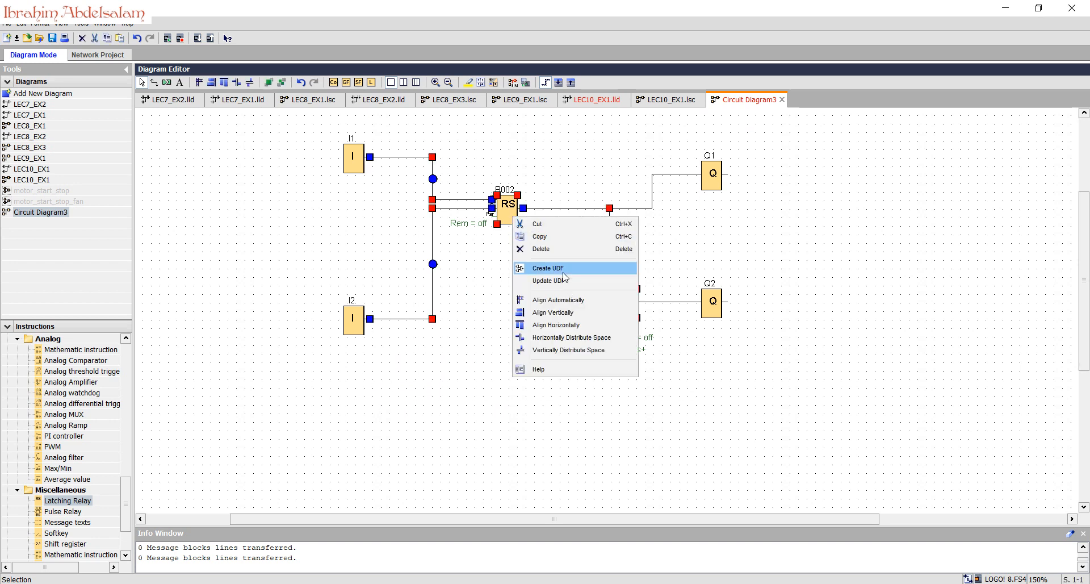
pyautogui.moveTo(549, 268)
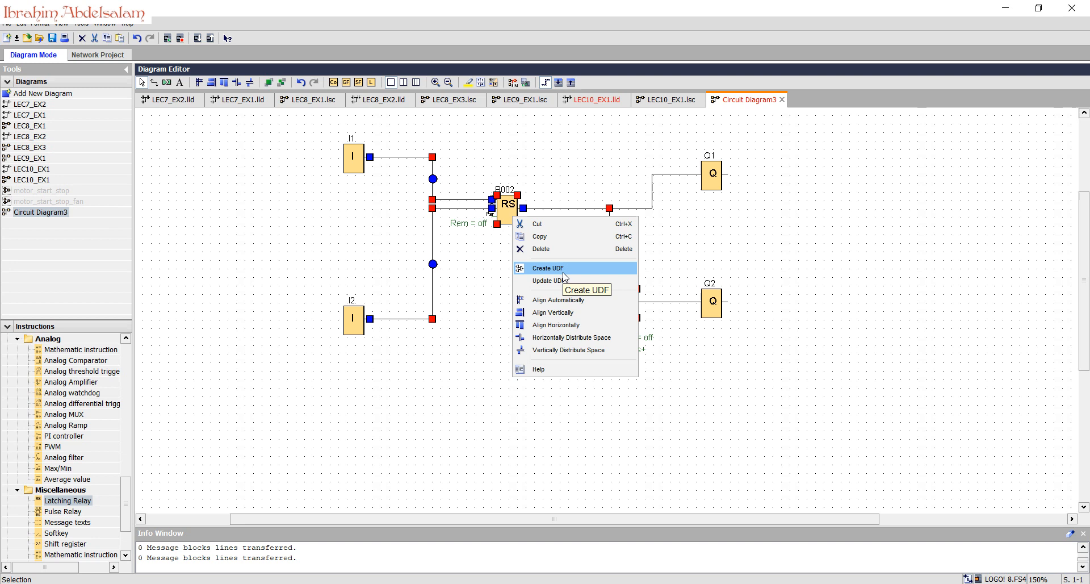
pyautogui.click(549, 267)
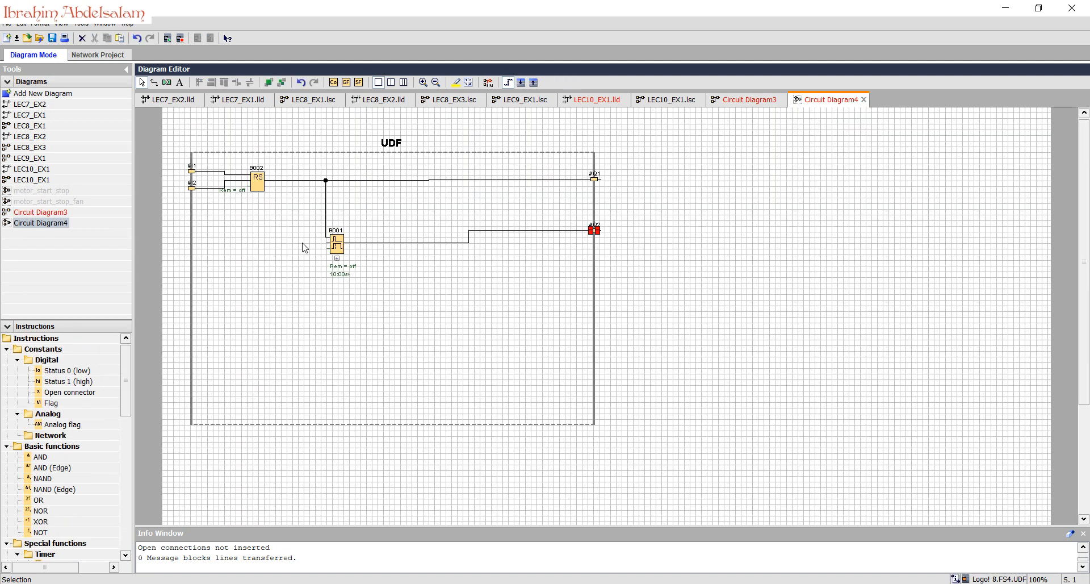
pyautogui.moveTo(277, 272)
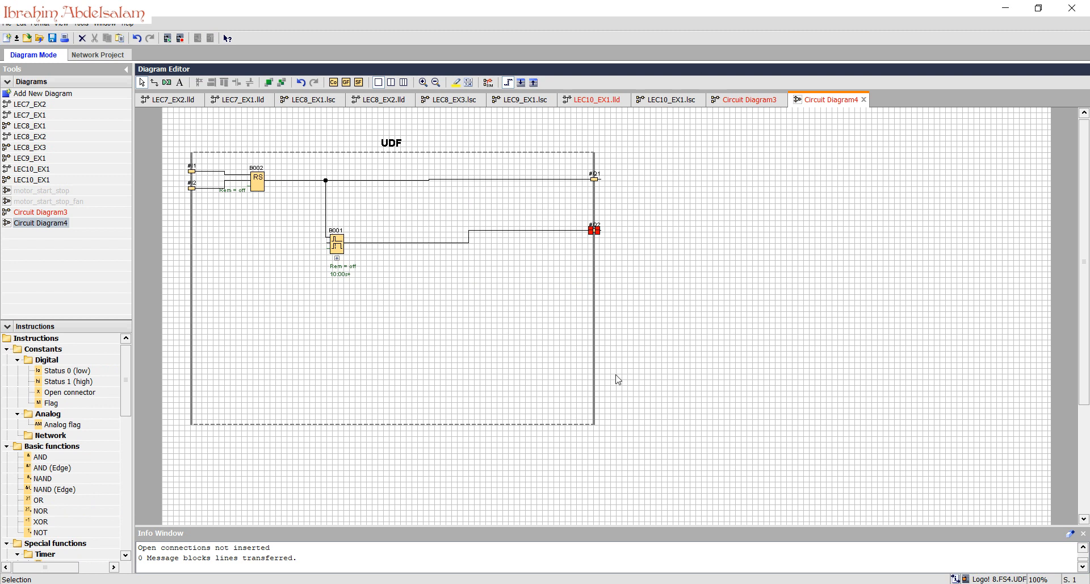
pyautogui.moveTo(594, 229); pyautogui.dragTo(192, 207)
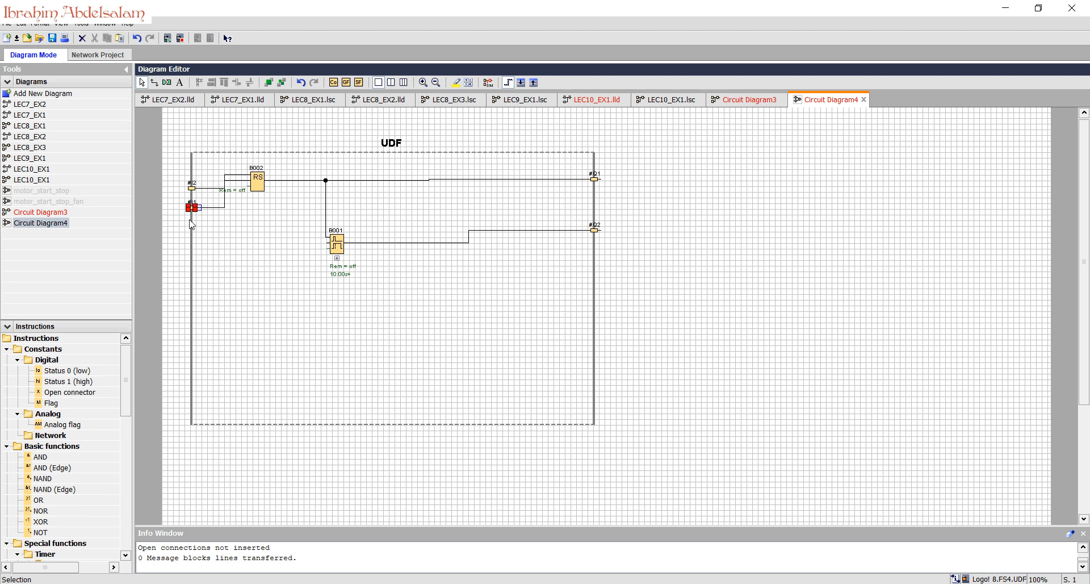
pyautogui.moveTo(189, 207); pyautogui.dragTo(190, 161)
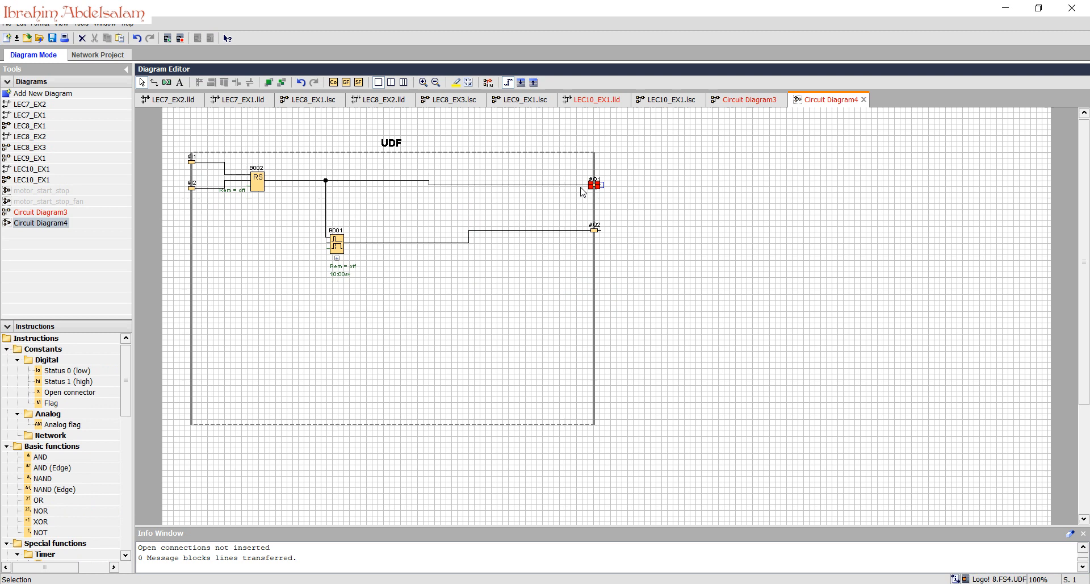
pyautogui.moveTo(595, 186); pyautogui.dragTo(594, 366)
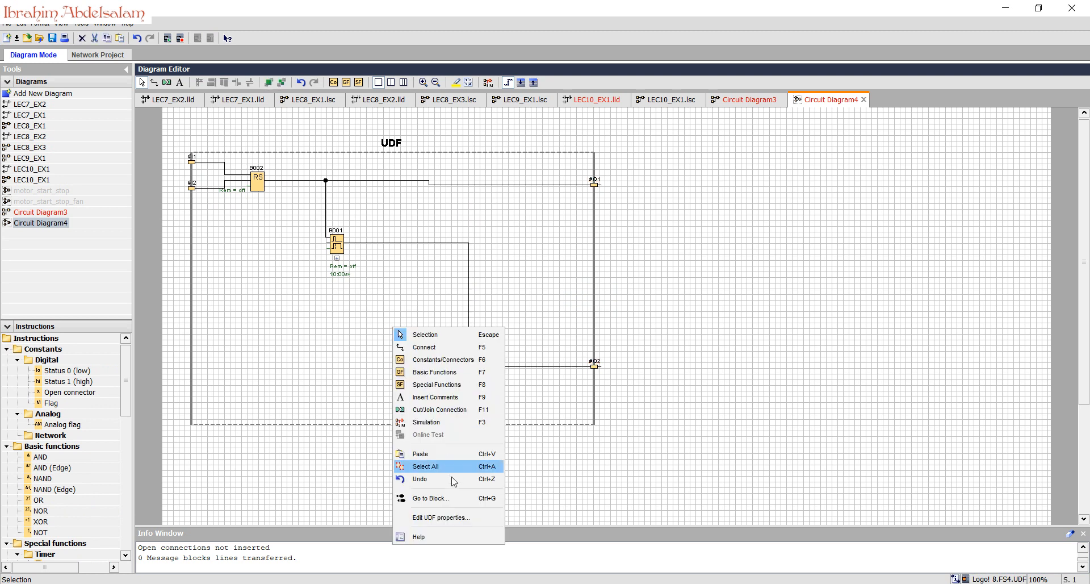
# Step: In UDF properties, name inputs Start and Stop and outputs Motor and Fan
pyautogui.click(441, 517)
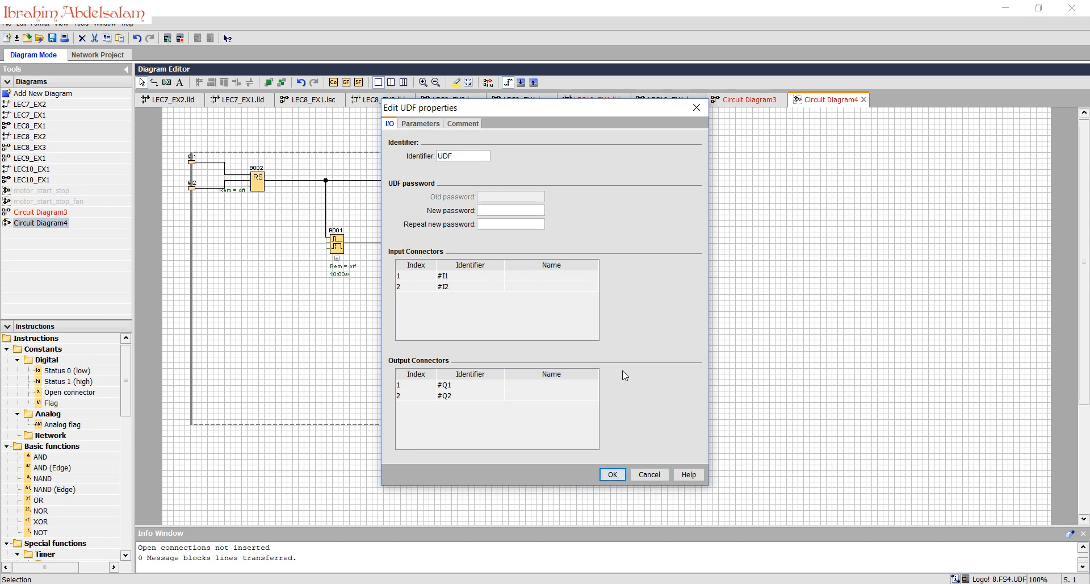
pyautogui.moveTo(533, 280)
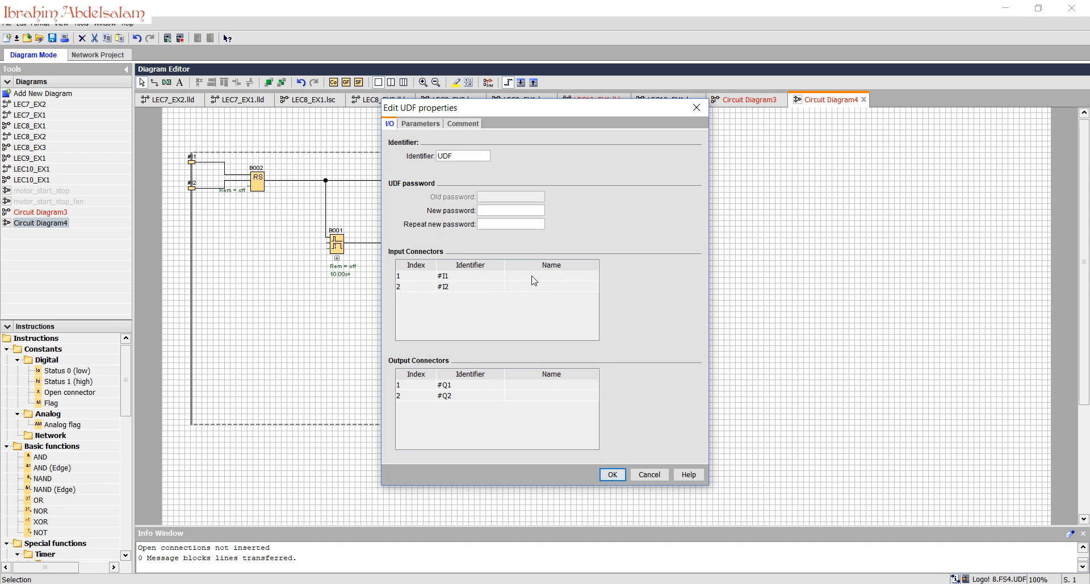
pyautogui.click(551, 276)
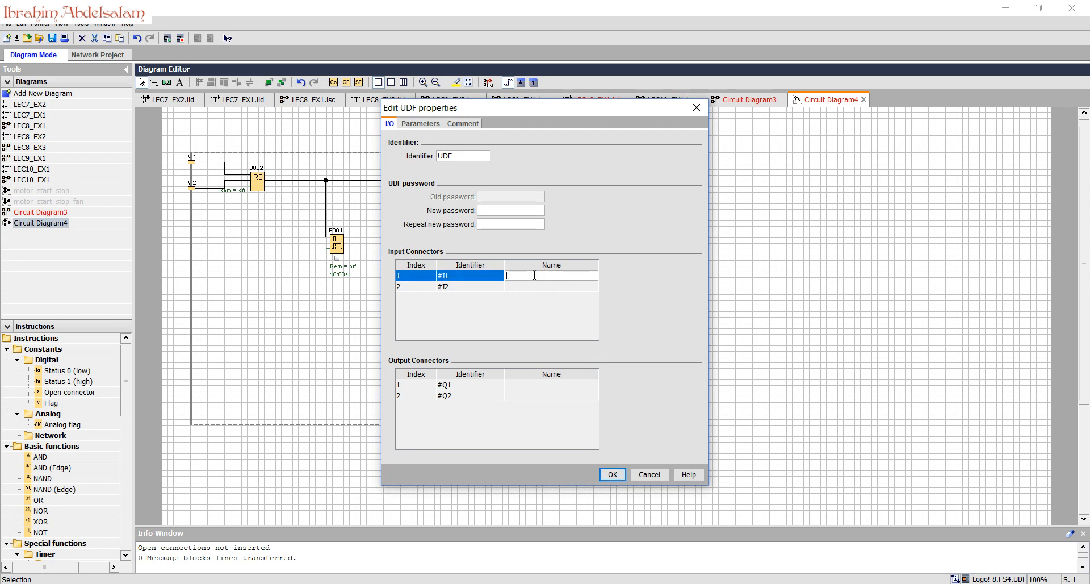
pyautogui.write('Start')
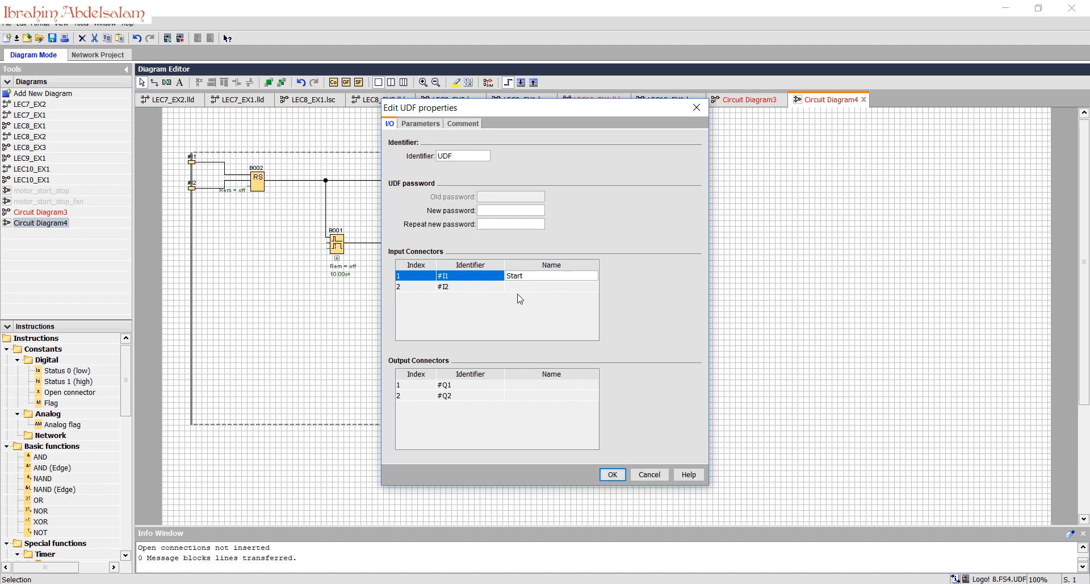
pyautogui.click(551, 287)
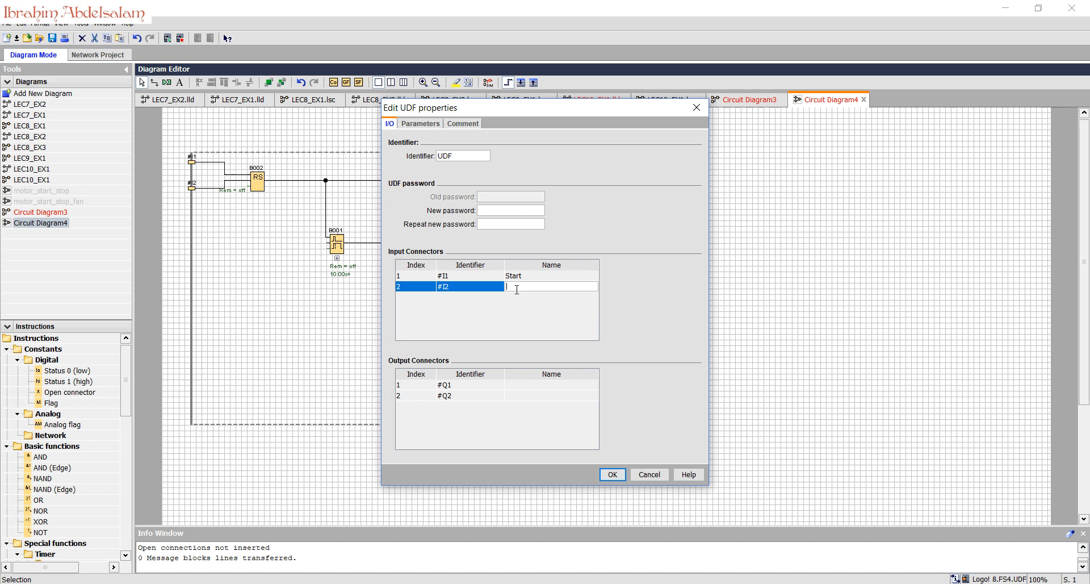
pyautogui.write('Stop')
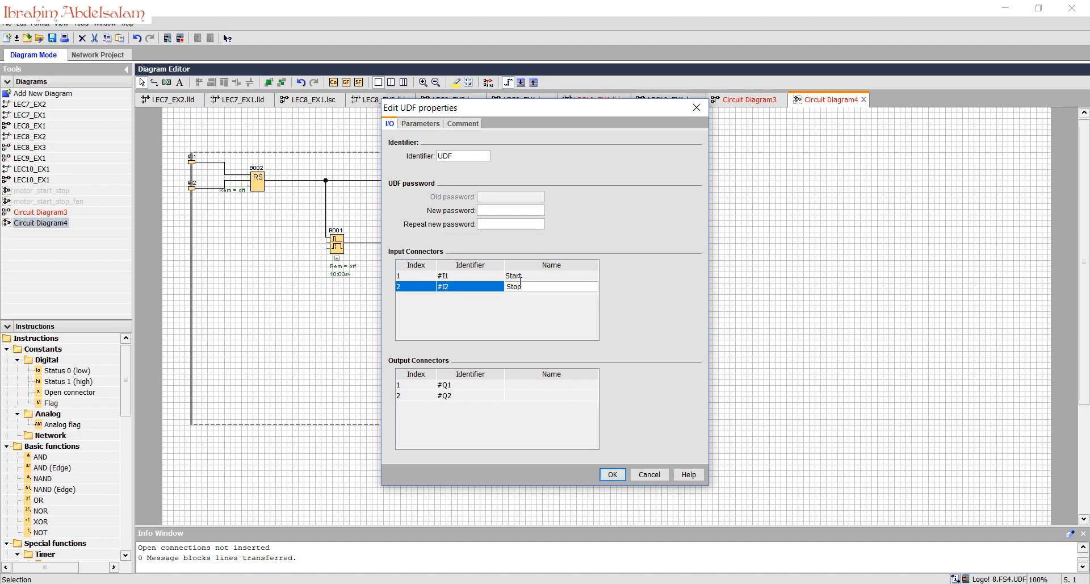
pyautogui.click(551, 384)
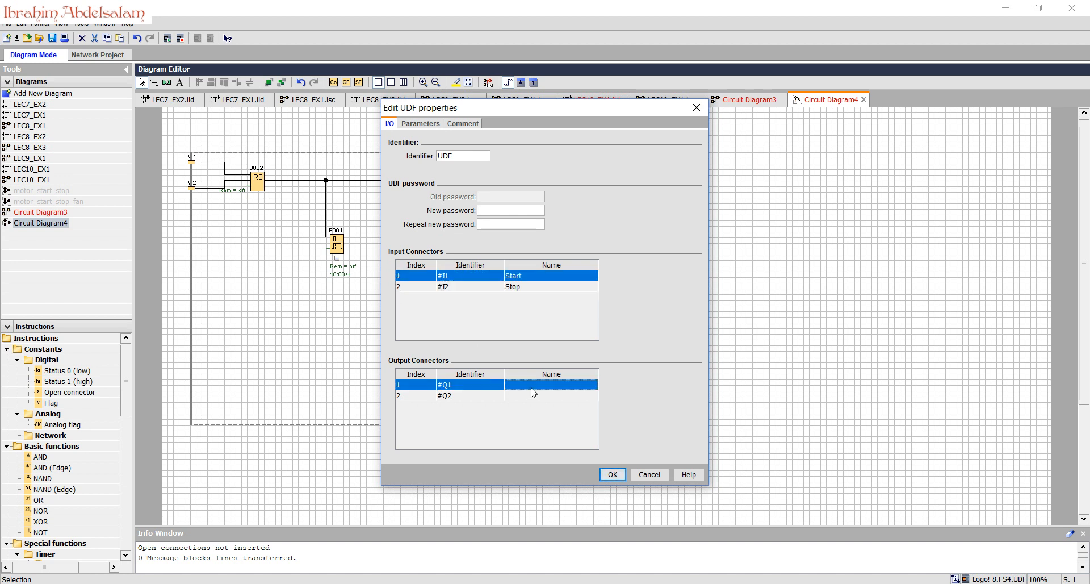
pyautogui.write('Mot')
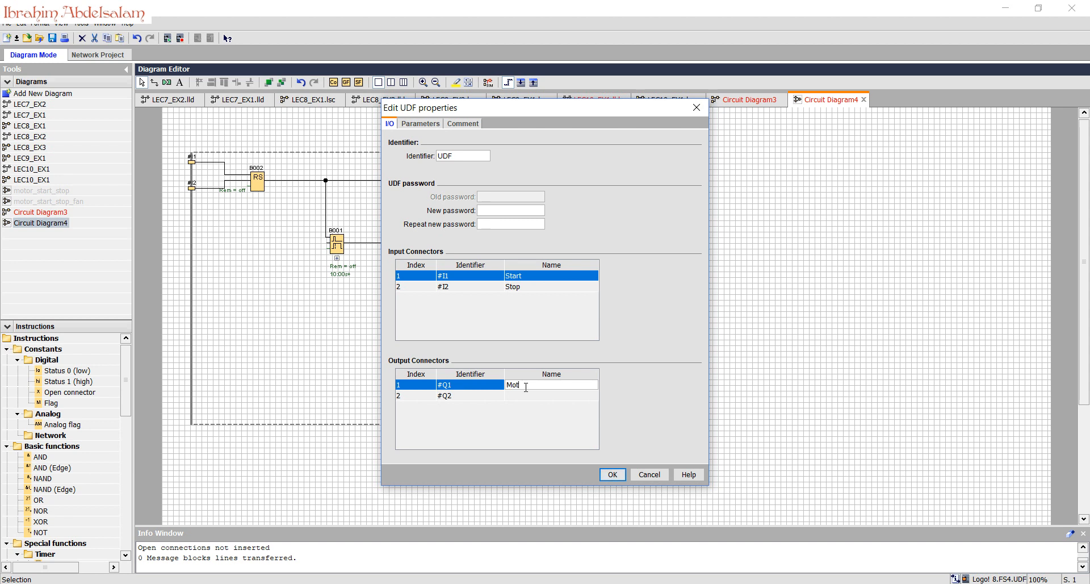
pyautogui.click(552, 395)
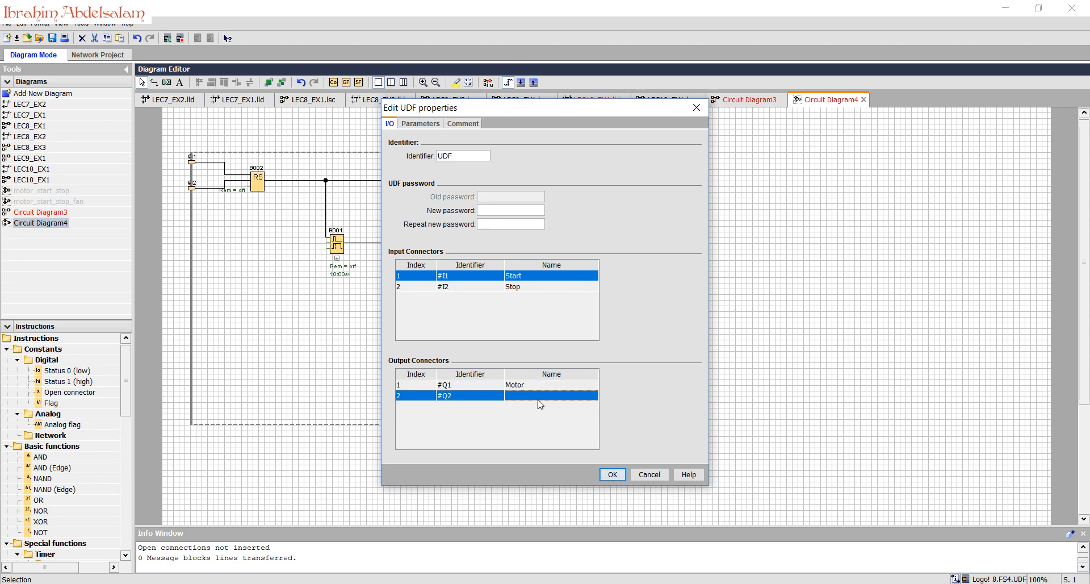
pyautogui.write('Fan')
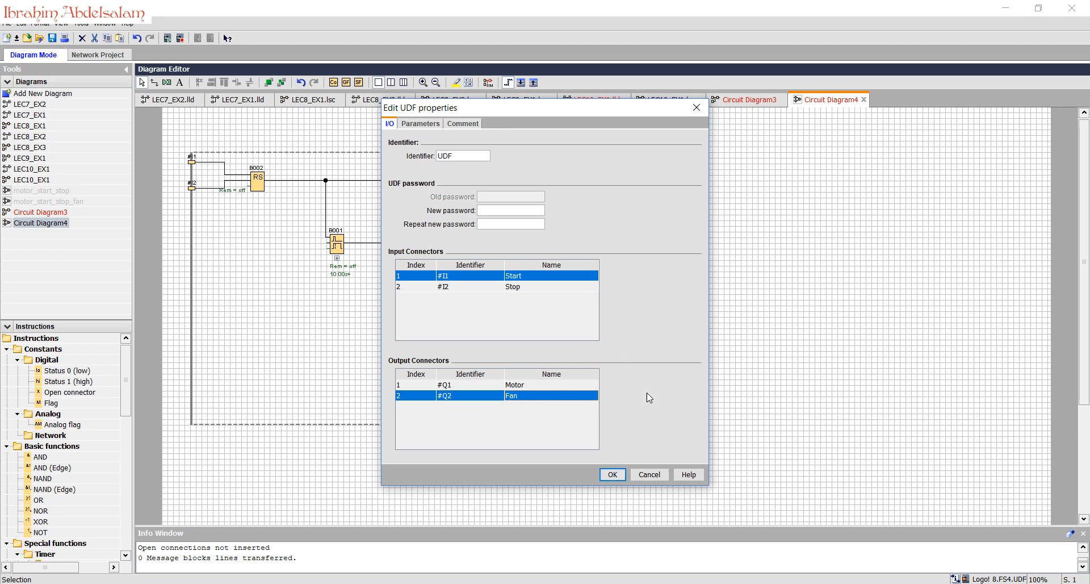
pyautogui.click(421, 123)
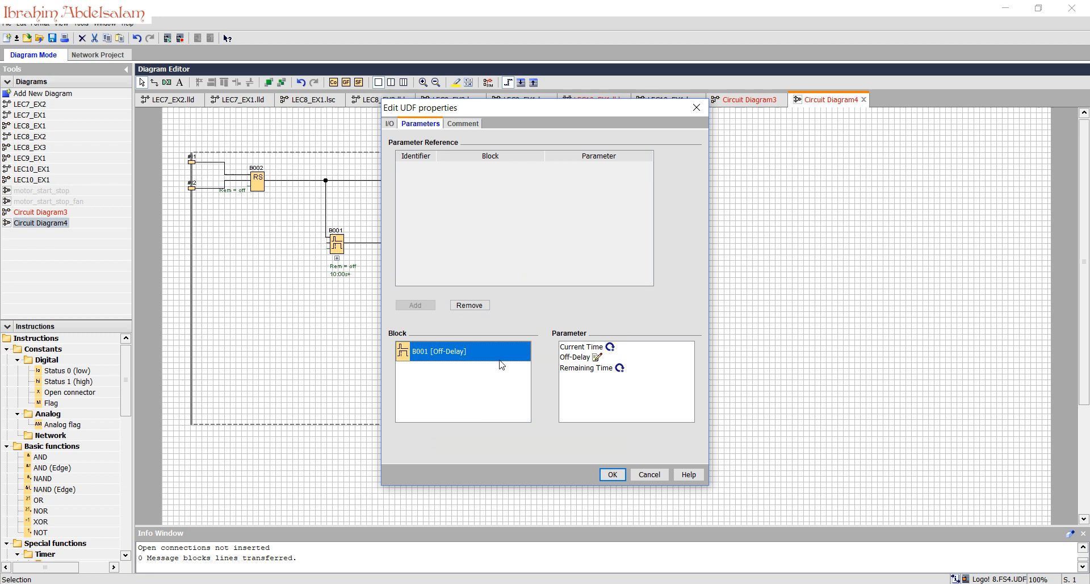
# Step: Expose the B001 Off-Delay as UDF parameter FD and confirm the UDF properties
pyautogui.click(414, 305)
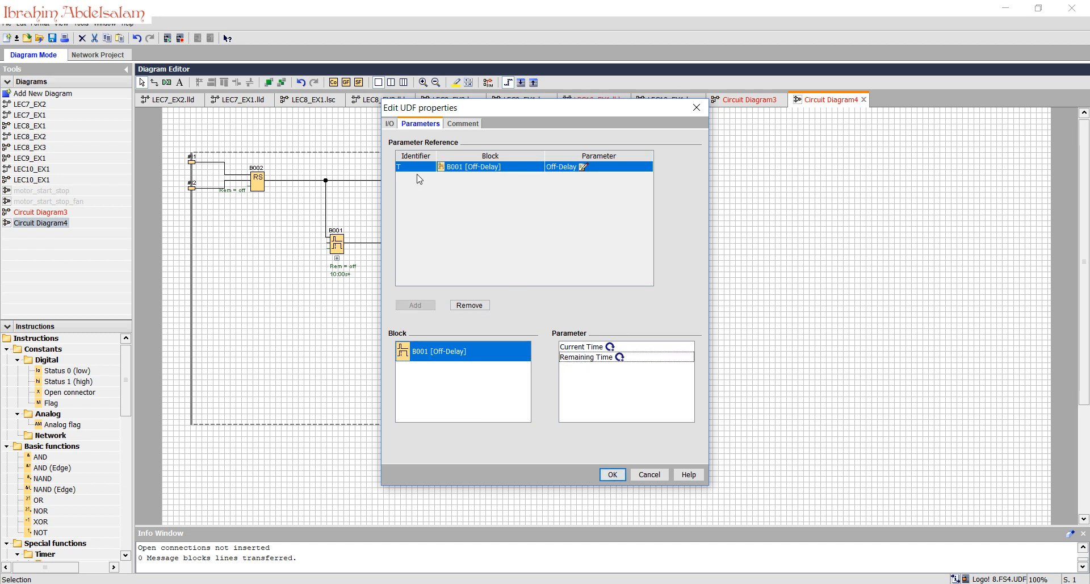
pyautogui.doubleClick(416, 166)
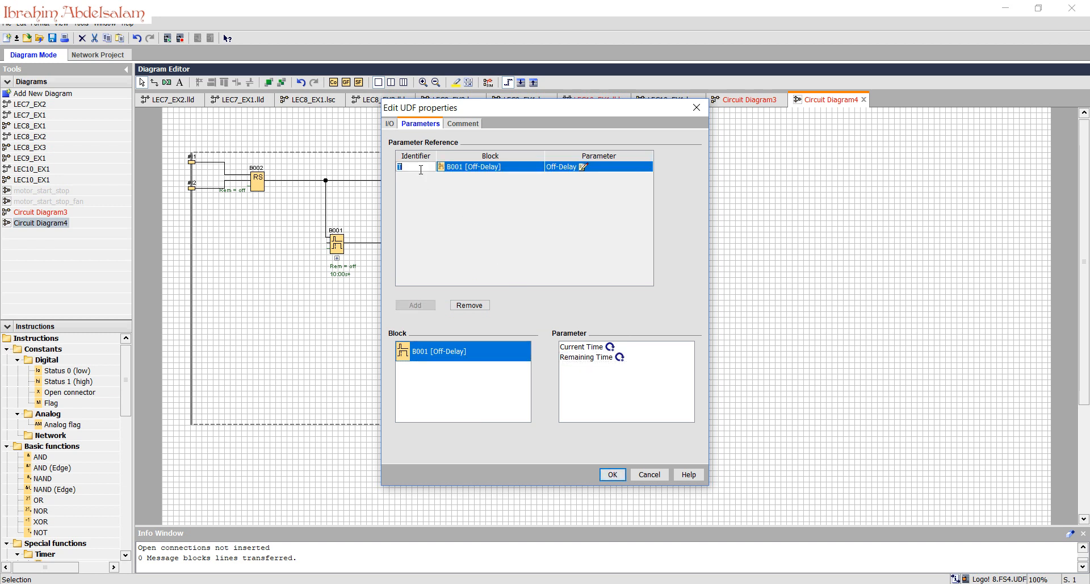
pyautogui.write('FD')
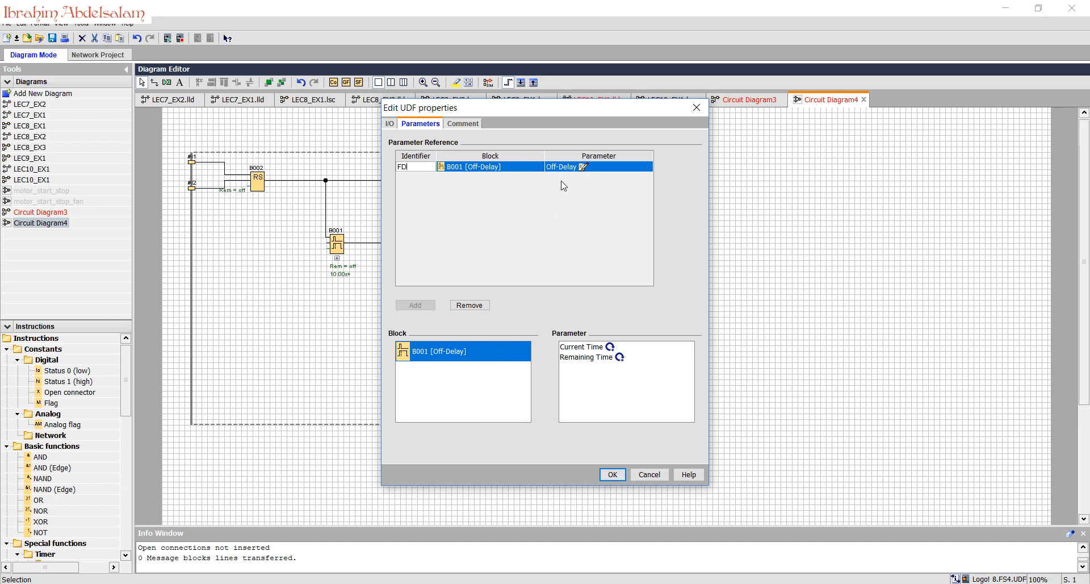
pyautogui.moveTo(612, 474)
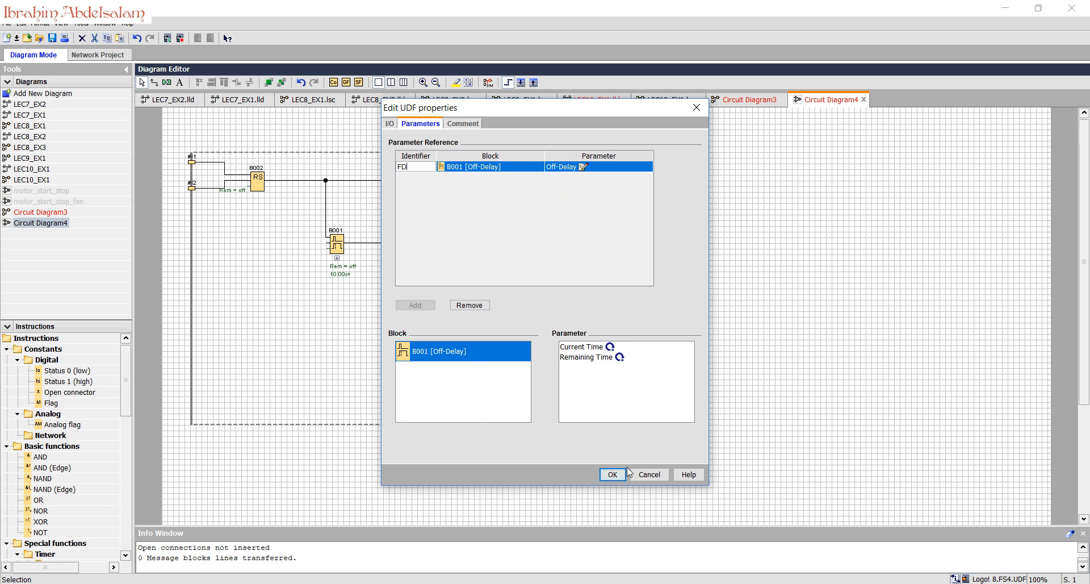
pyautogui.click(611, 474)
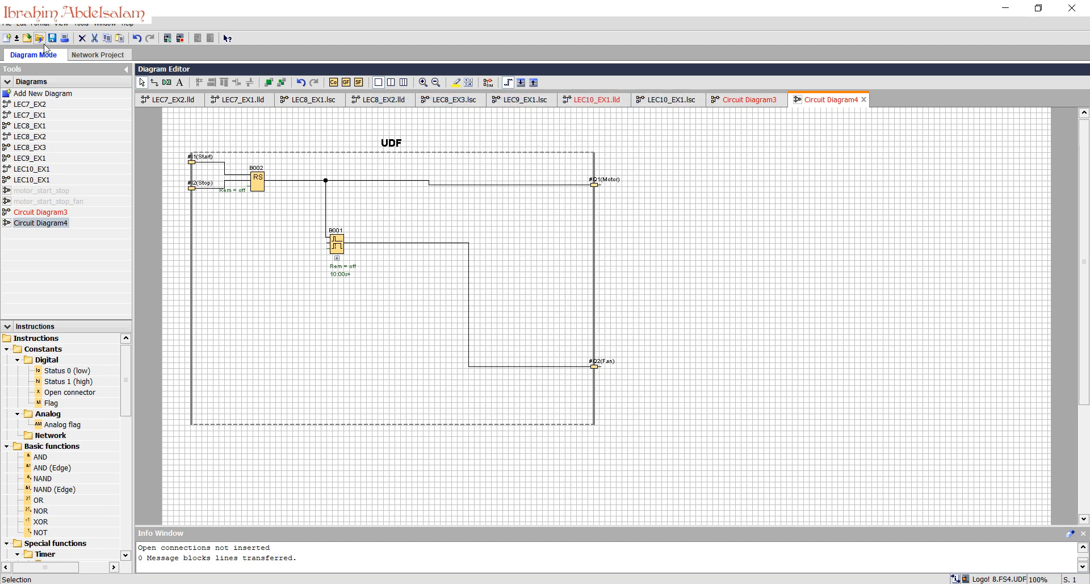
# Step: Begin saving the UDF, browsing to This PC > Sources (F:) > LOGO
pyautogui.click(52, 38)
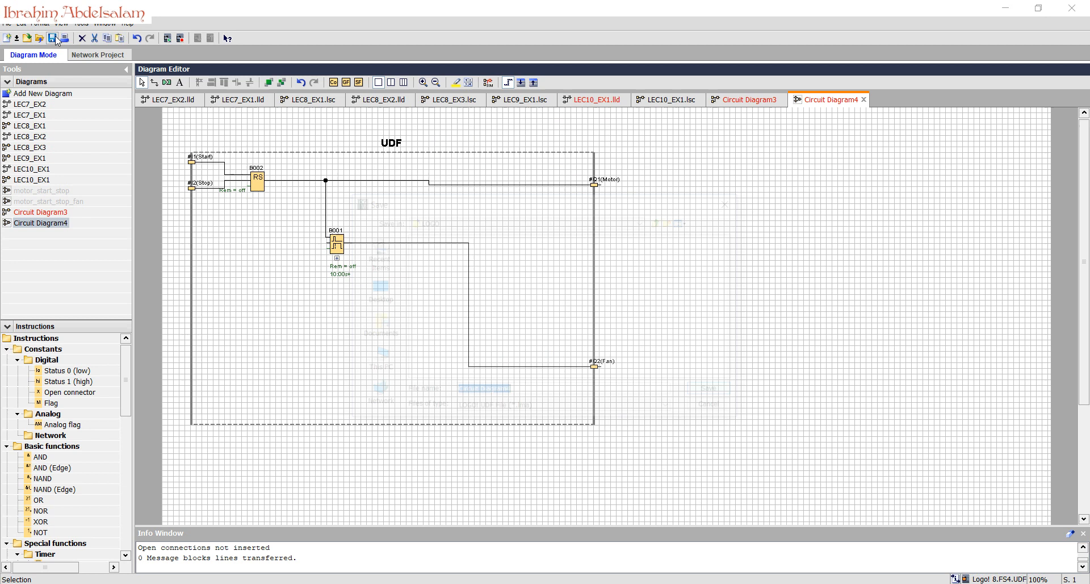
pyautogui.click(52, 38)
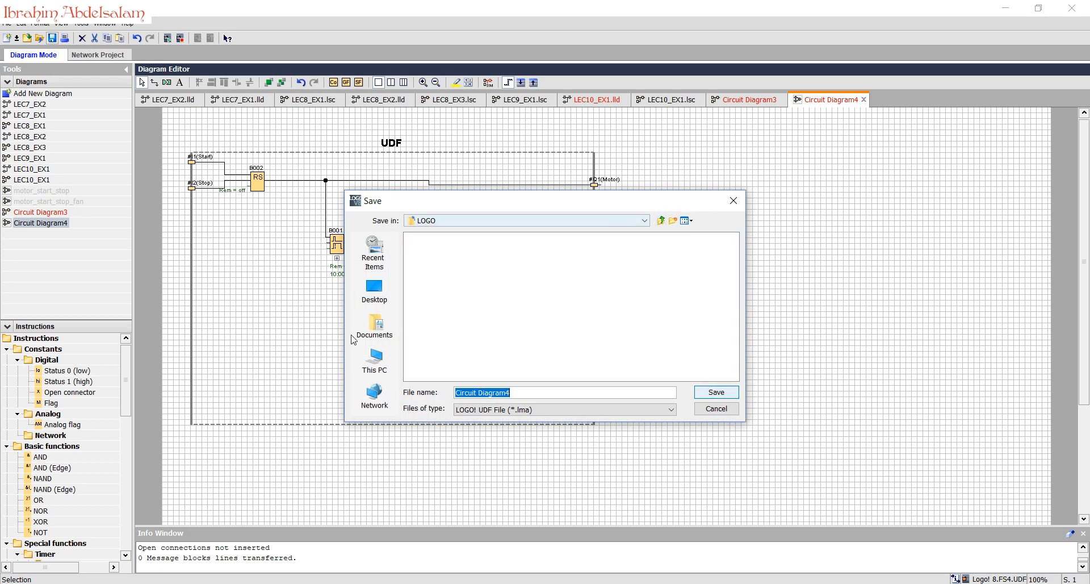
pyautogui.click(375, 359)
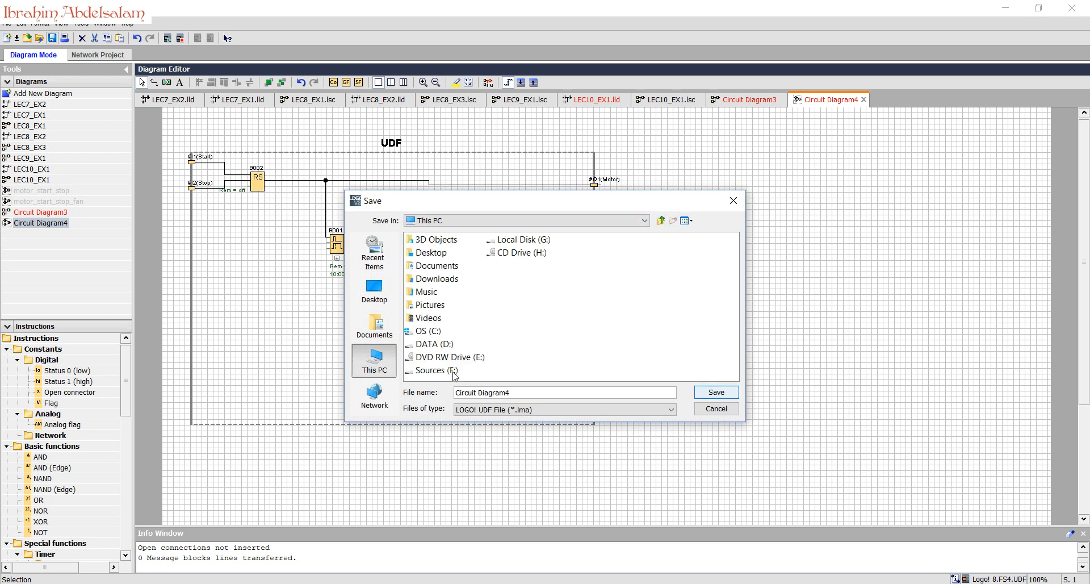
pyautogui.doubleClick(436, 369)
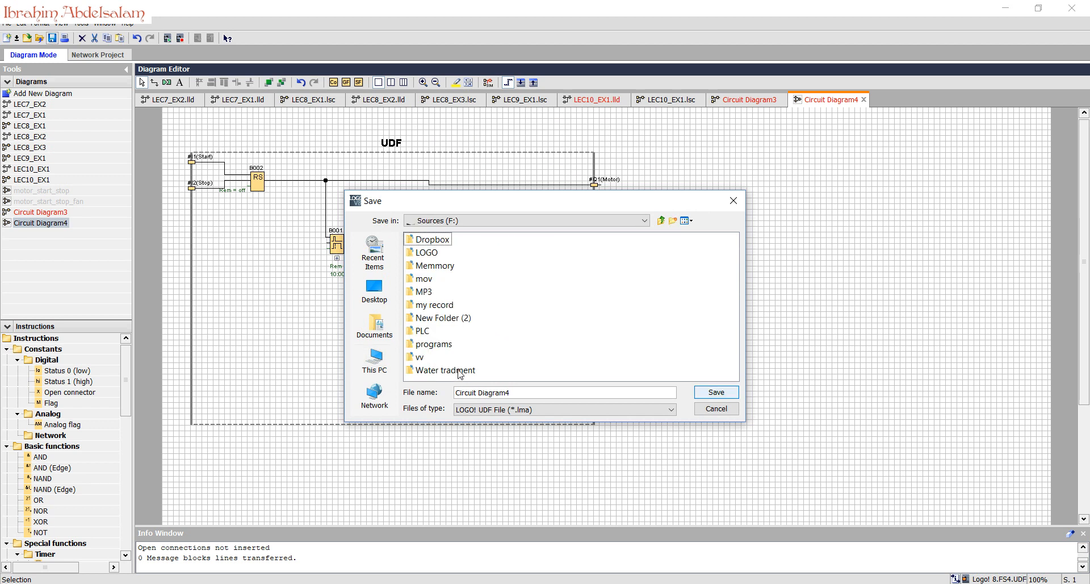
pyautogui.doubleClick(425, 252)
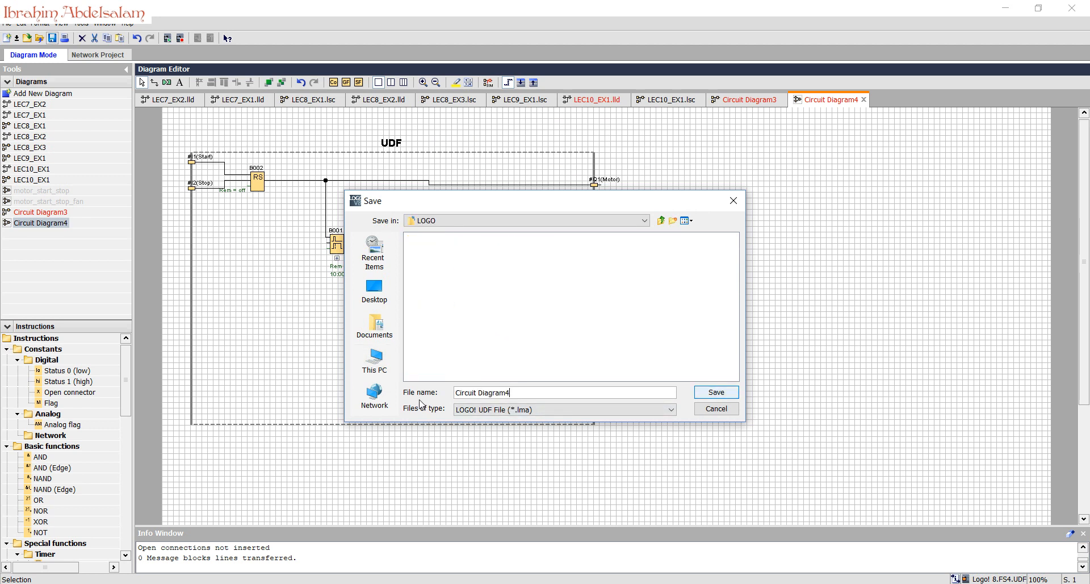
# Step: Save the UDF with the file name Start_stop_motor_fan
pyautogui.write('star')
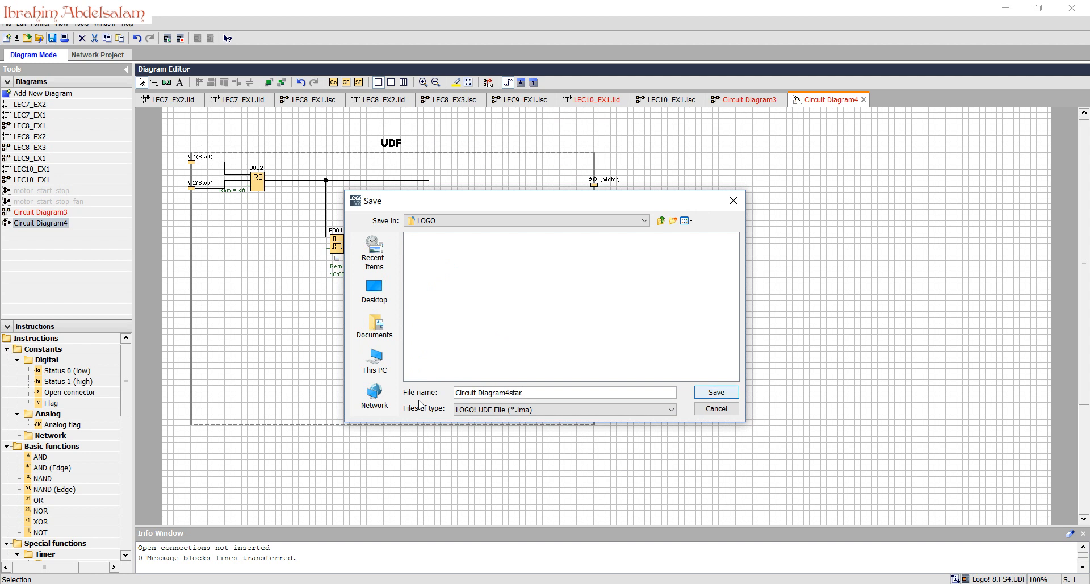
pyautogui.press('Backspace')
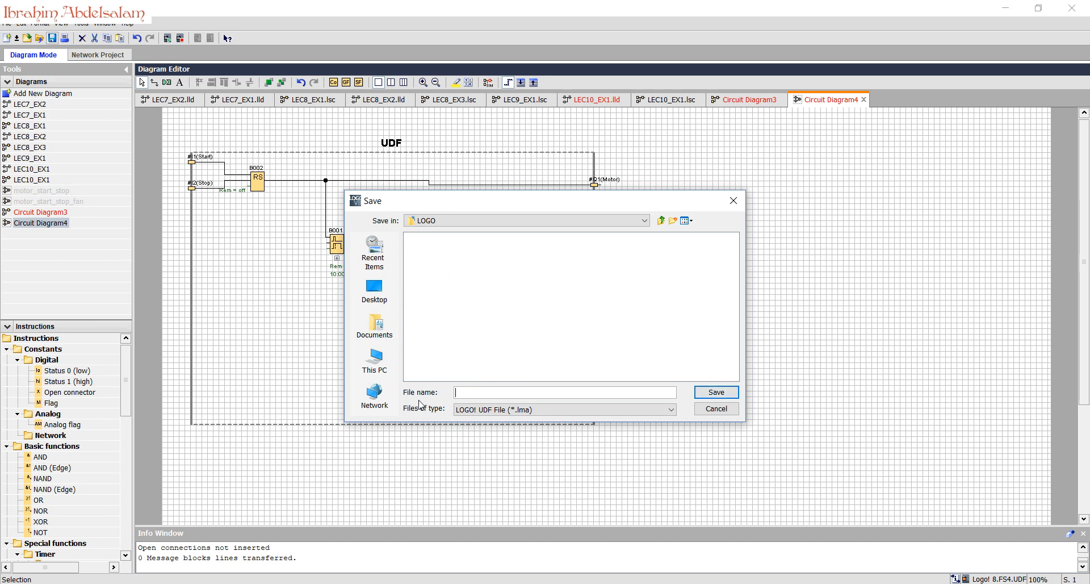
pyautogui.write('Starr')
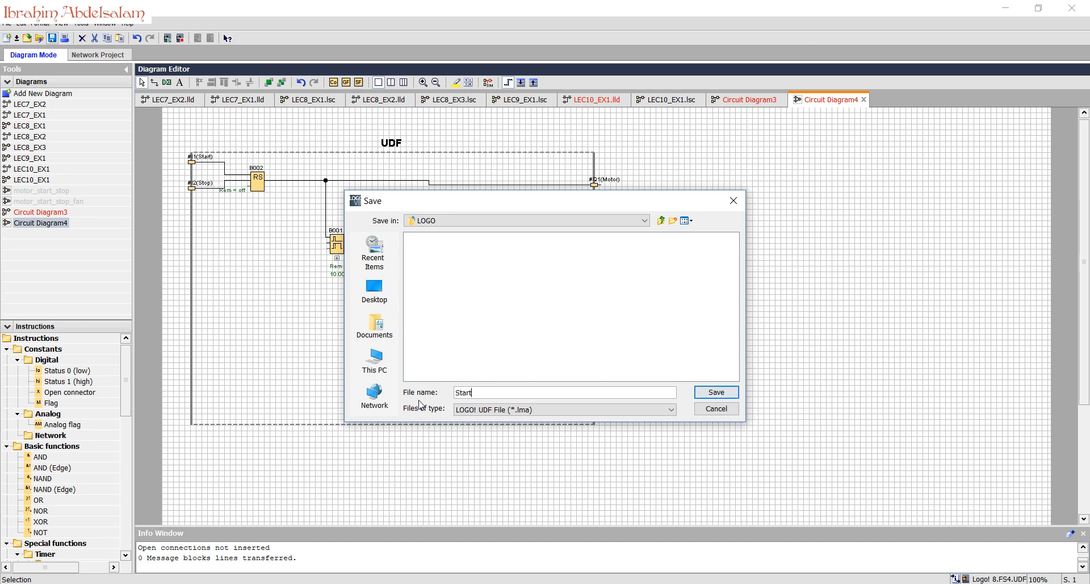
pyautogui.write('_st')
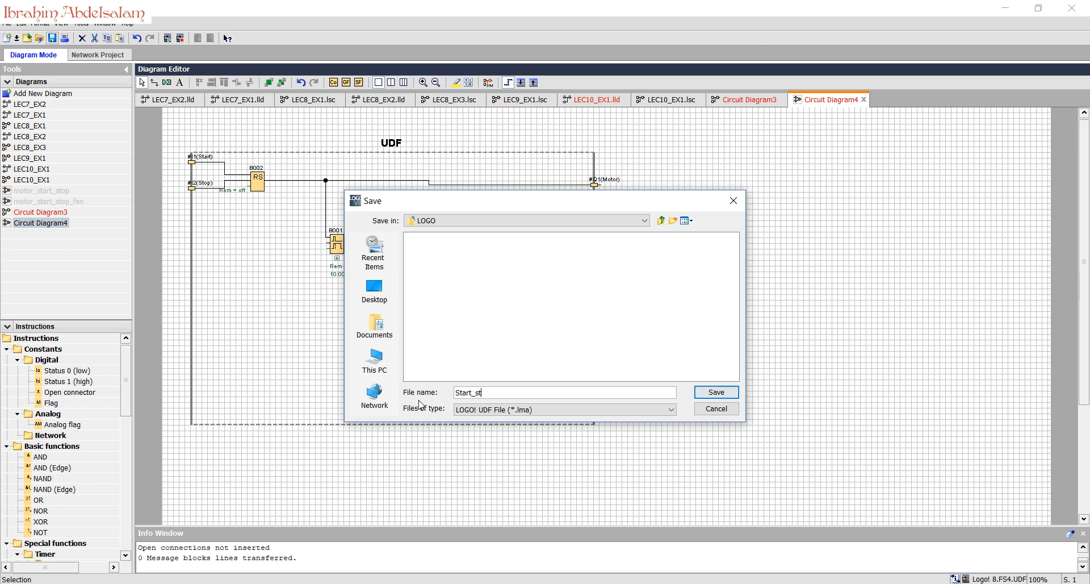
pyautogui.write('op')
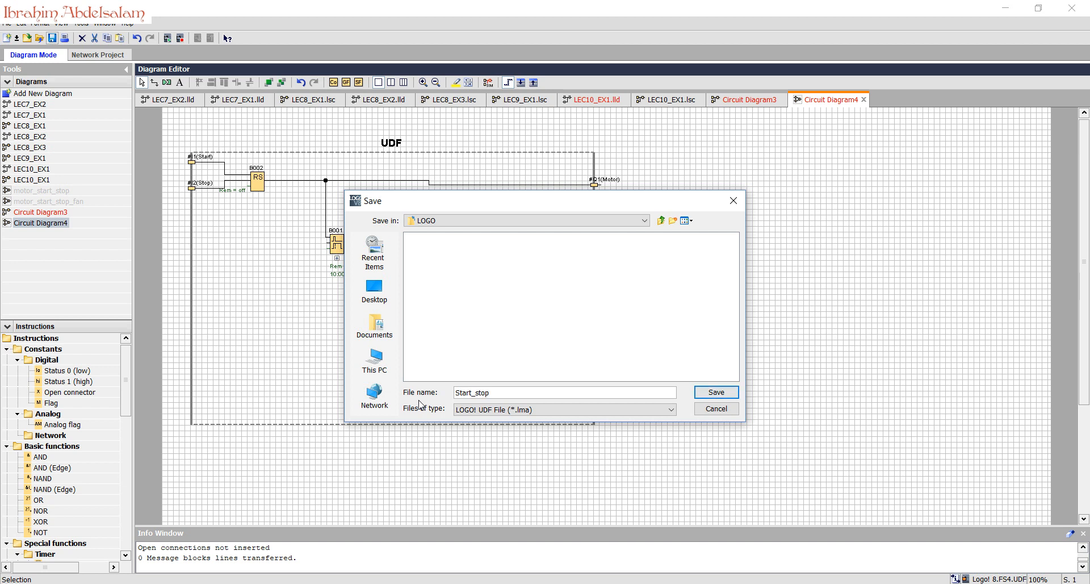
pyautogui.write('_moto')
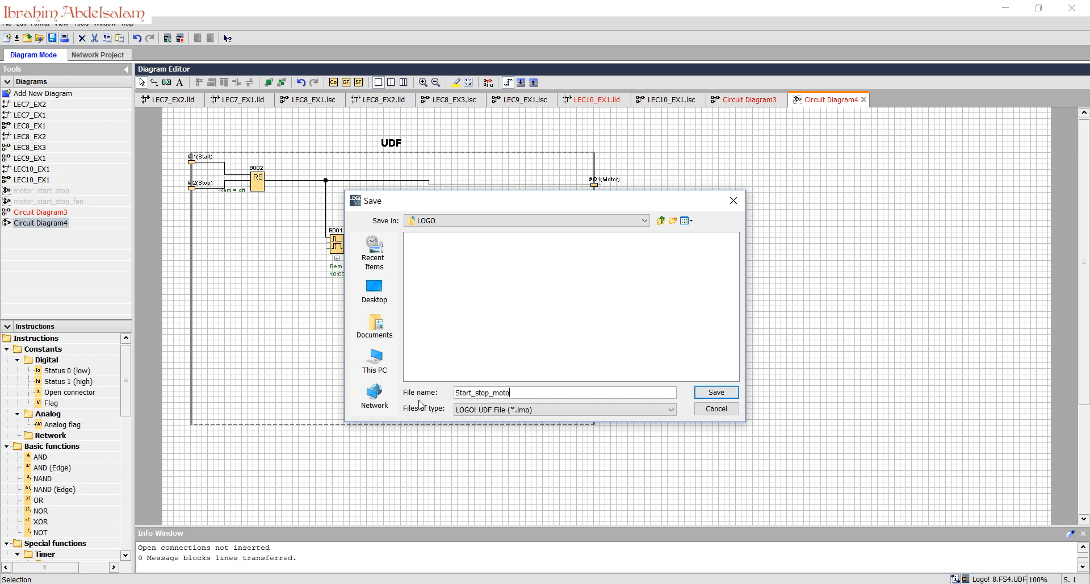
pyautogui.write('r_fan')
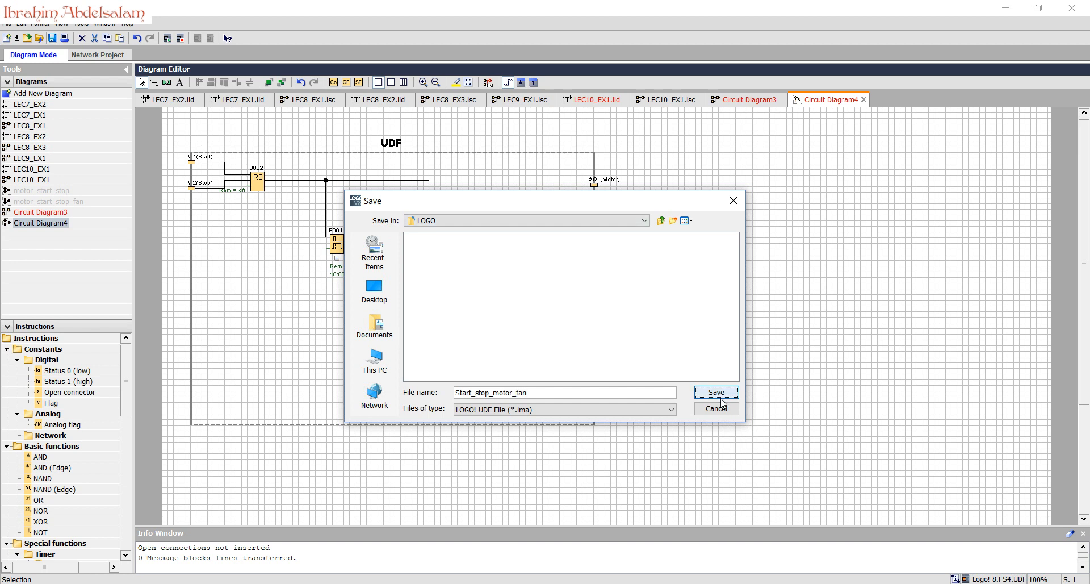
pyautogui.click(716, 392)
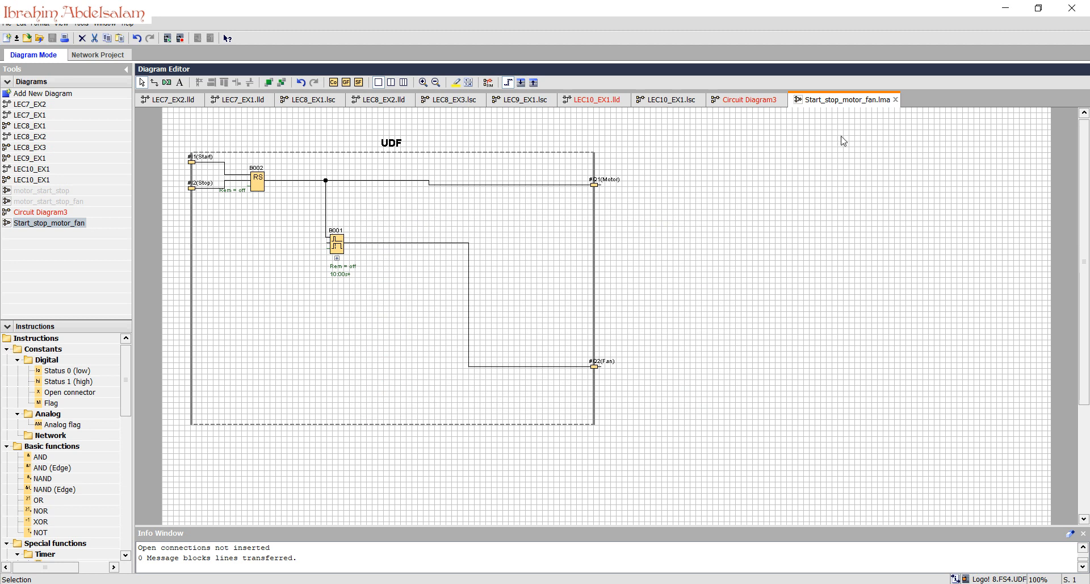
# Step: Add Start_stop_motor_fan.lma from Sources (F:) to the library and place it in Circuit Diagram3
pyautogui.click(746, 99)
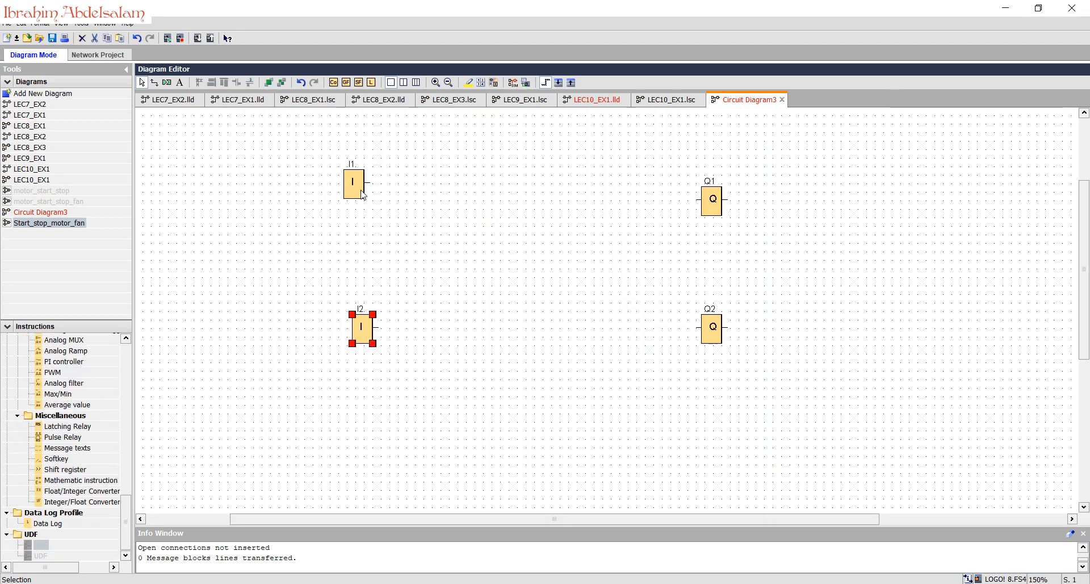
pyautogui.click(711, 200)
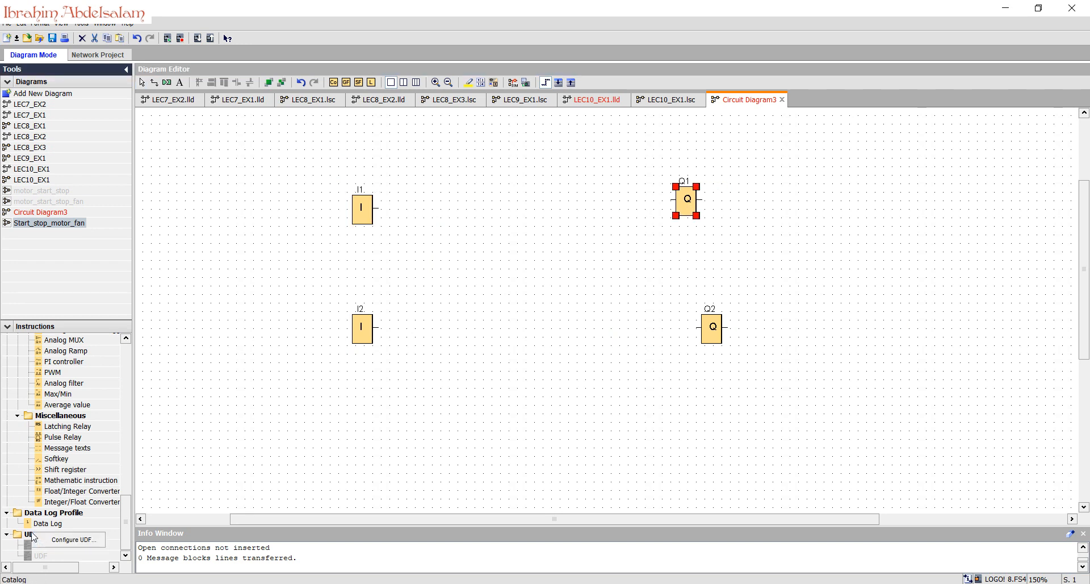
pyautogui.click(73, 540)
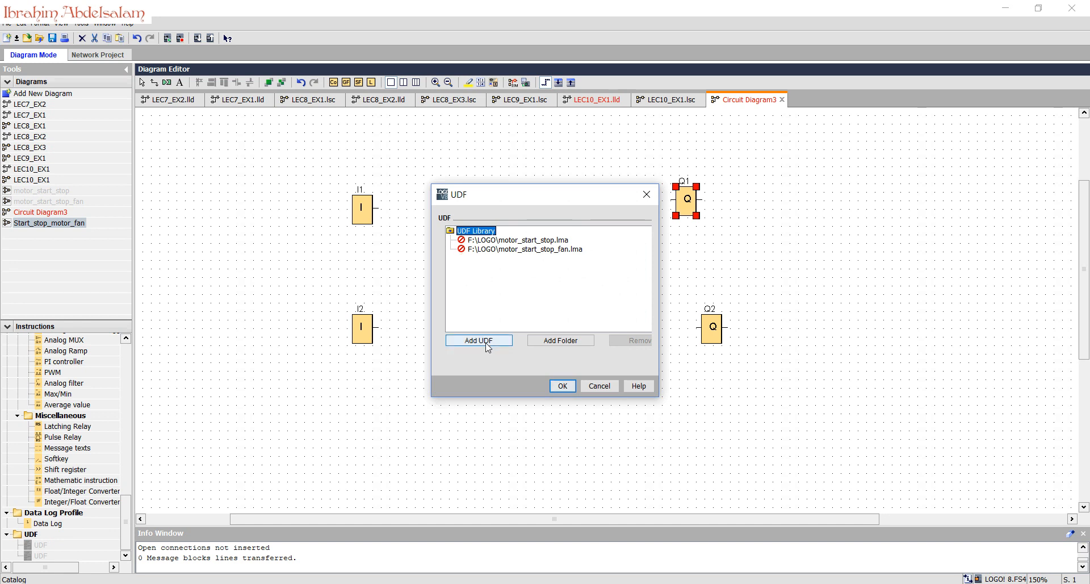
pyautogui.click(478, 340)
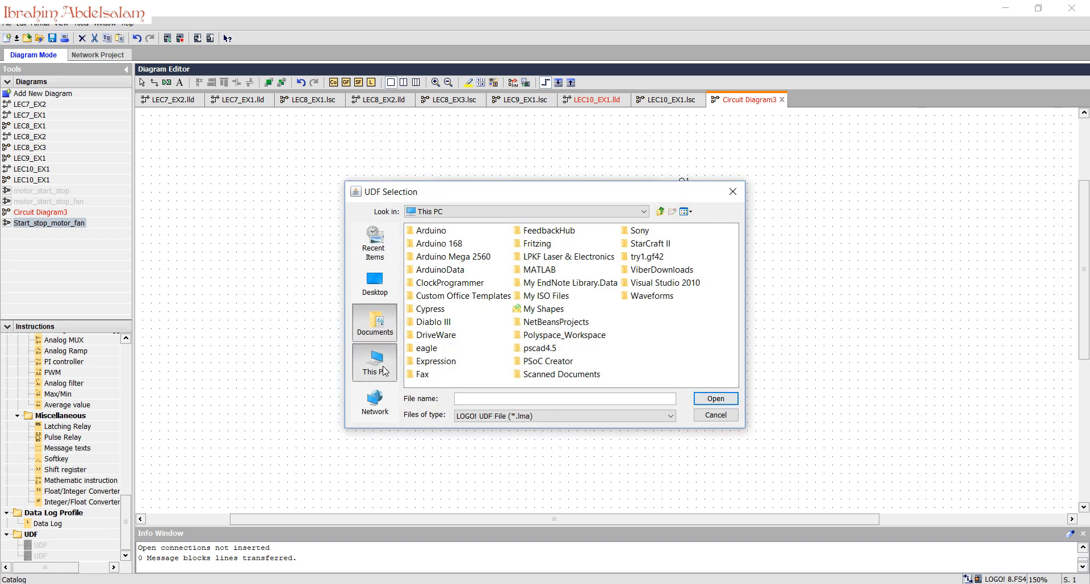
pyautogui.click(374, 361)
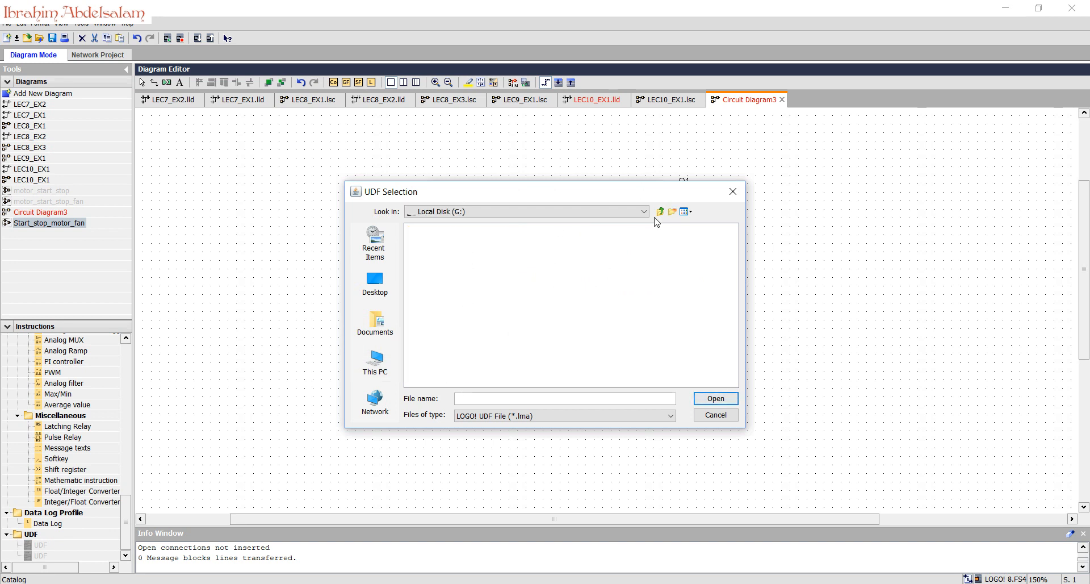
pyautogui.click(641, 211)
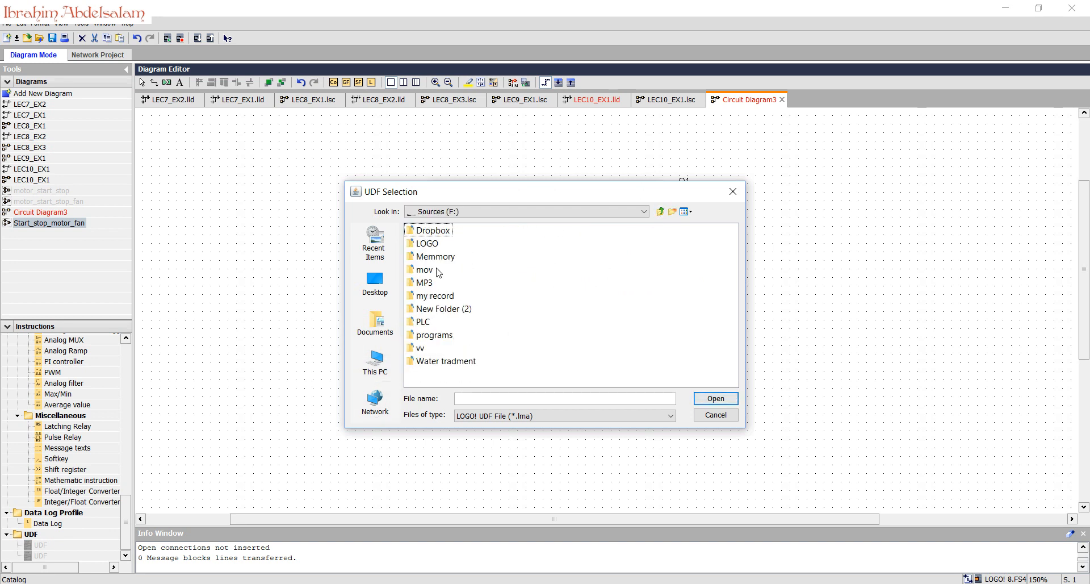
pyautogui.doubleClick(428, 243)
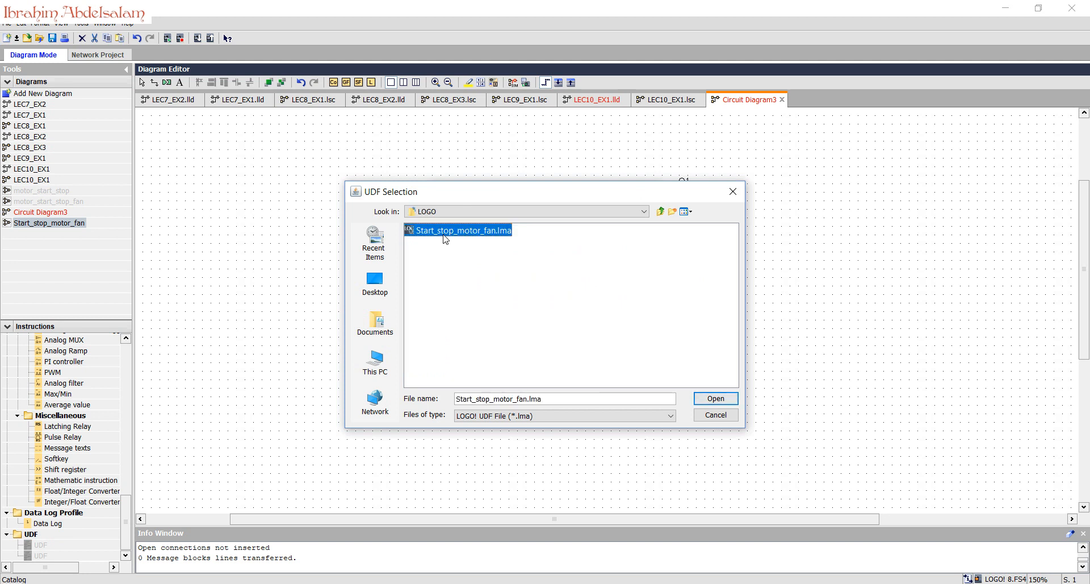
pyautogui.click(714, 398)
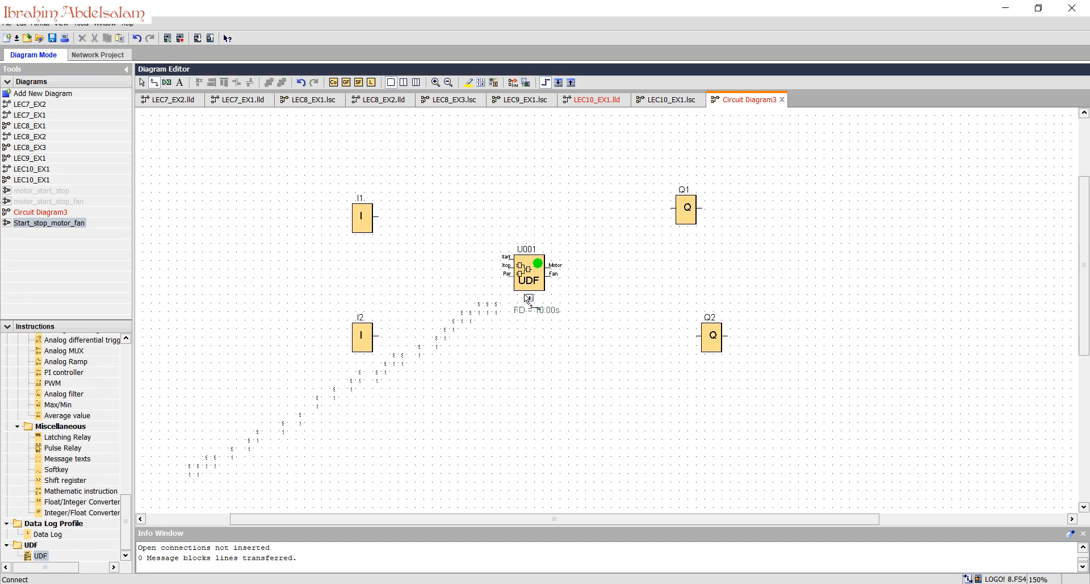
# Step: Zoom and scroll Circuit Diagram3 to view the wired UDF copies
pyautogui.click(436, 81)
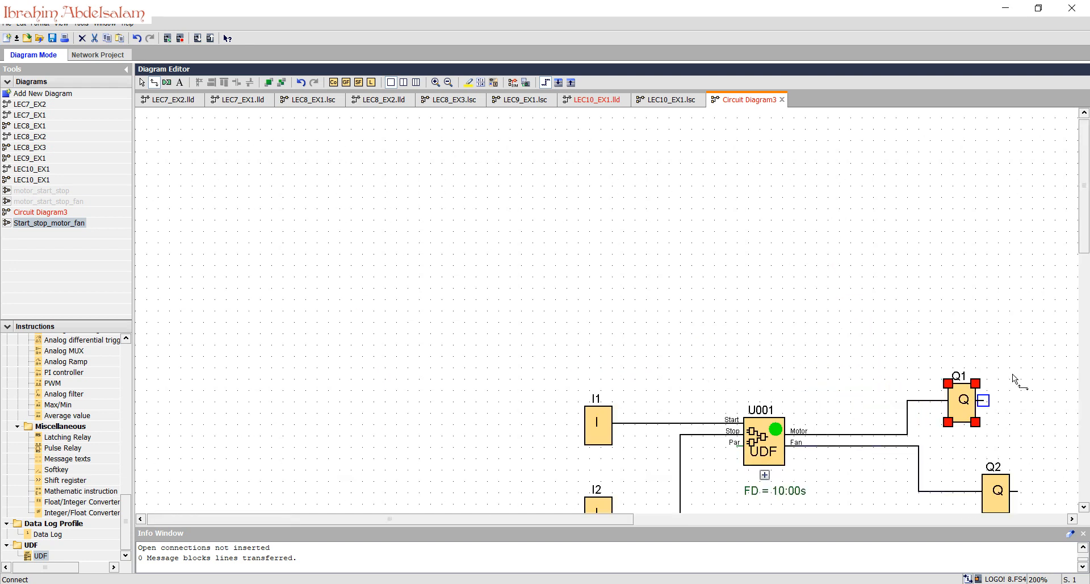
pyautogui.scroll(3)
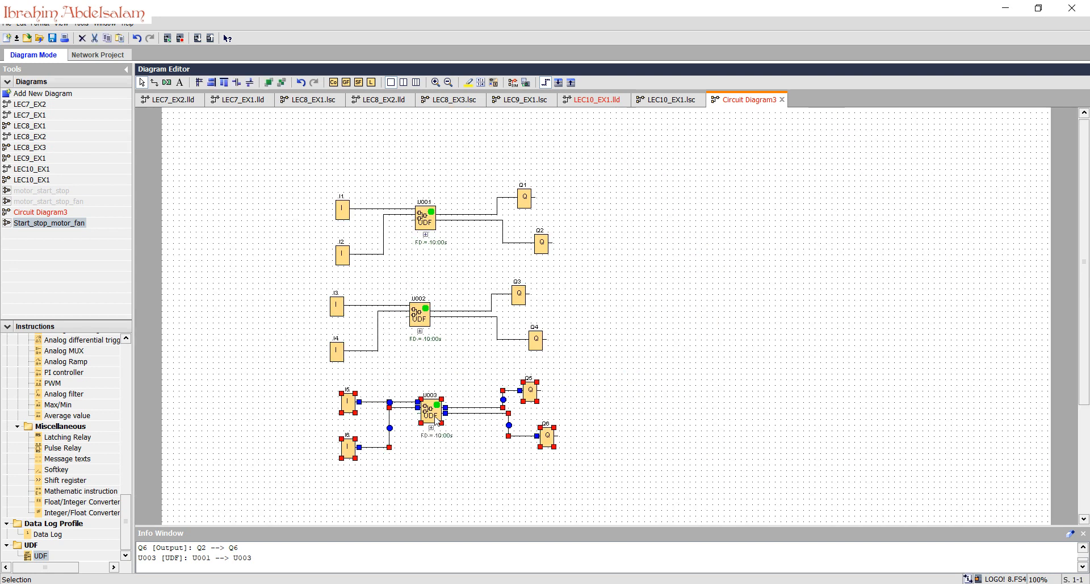
# Step: Place the fifth UDF group and set U002 to a 20 s and U003 to a 5 s off-delay
pyautogui.scroll(-3)
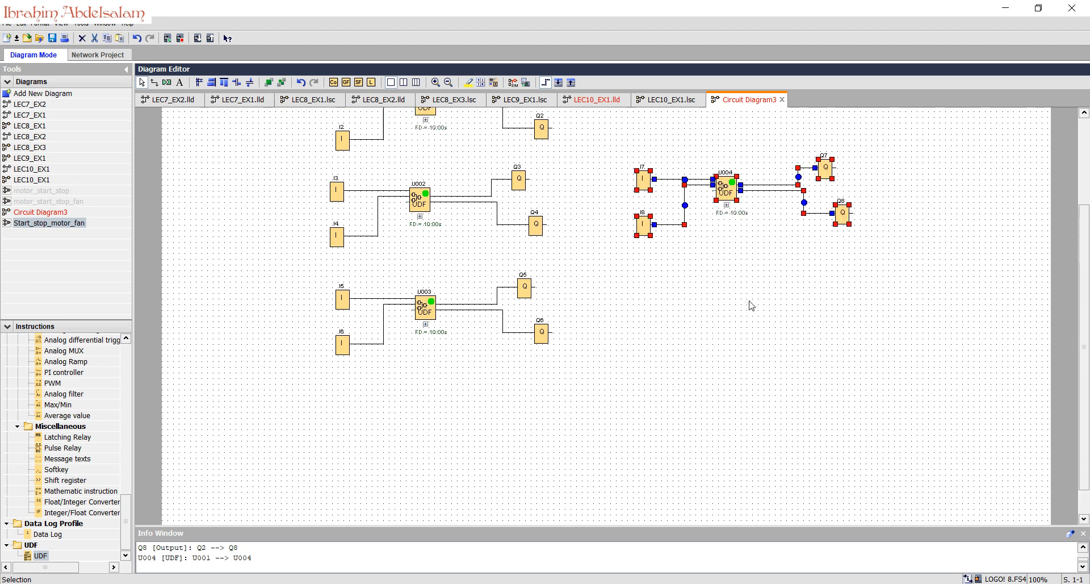
pyautogui.scroll(3)
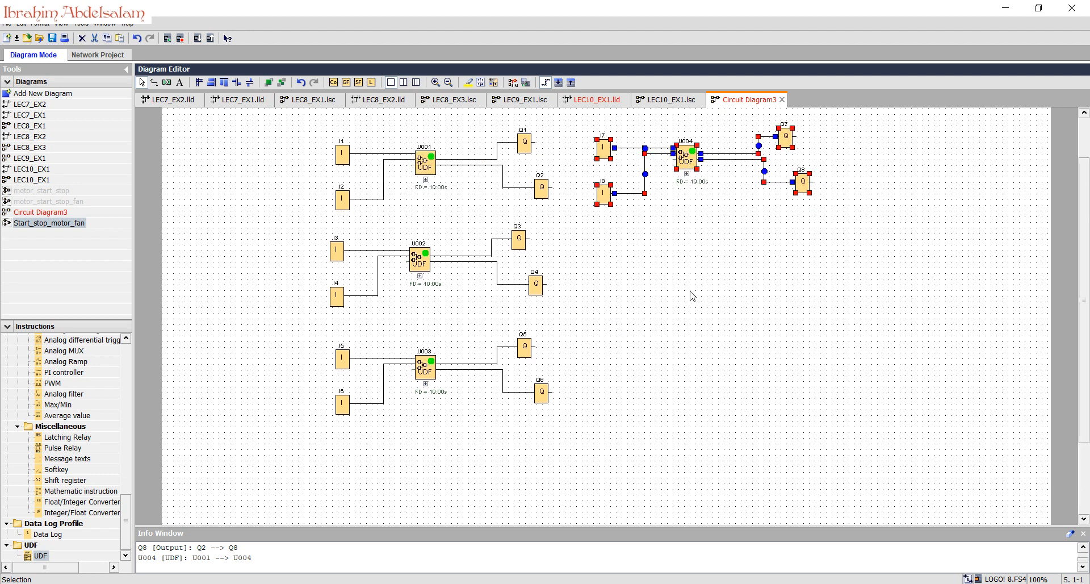
pyautogui.moveTo(692, 156); pyautogui.dragTo(695, 285)
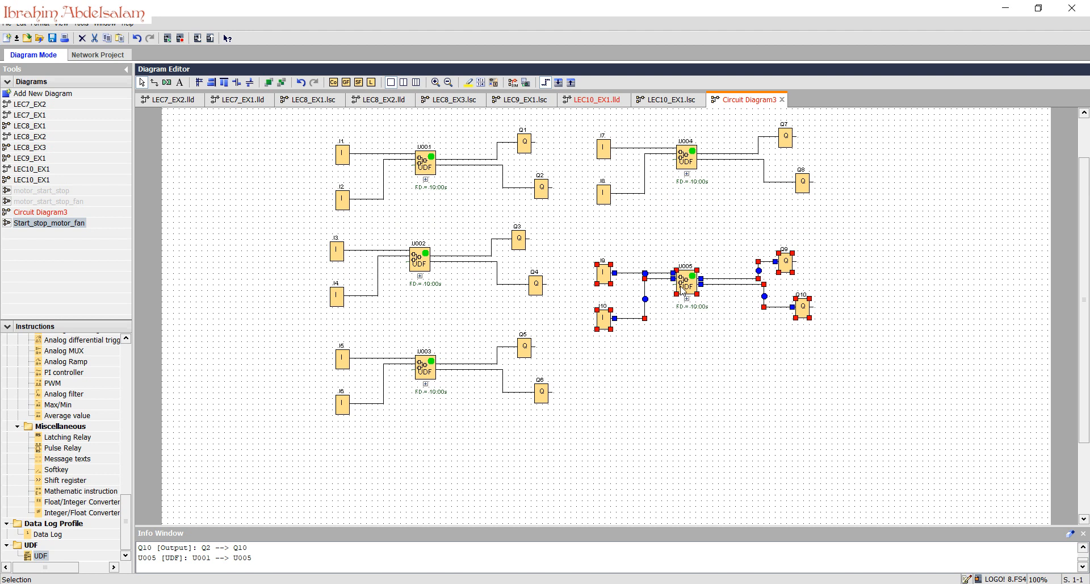
pyautogui.click(419, 258)
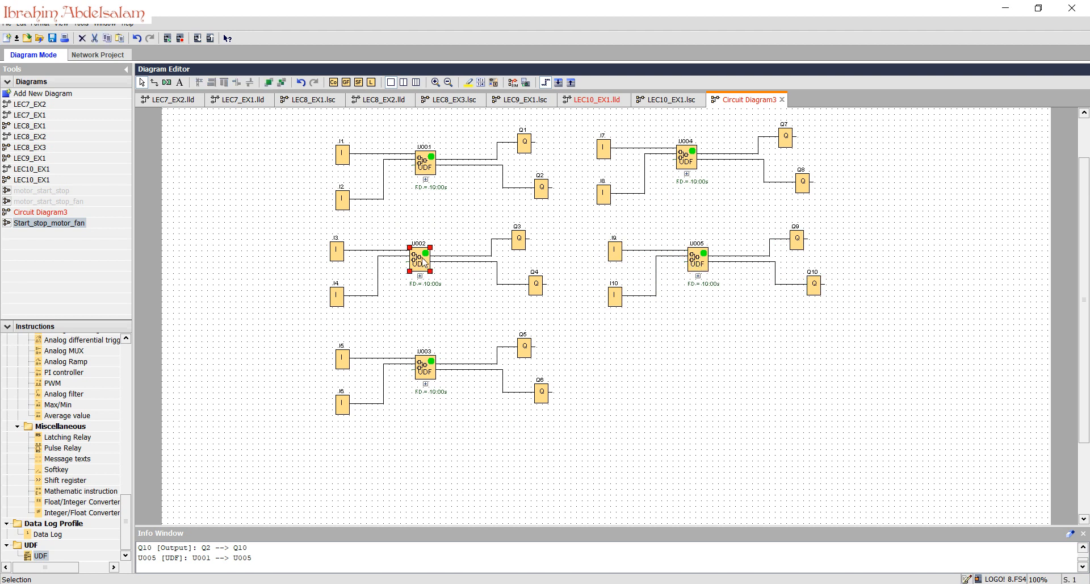
pyautogui.doubleClick(420, 257)
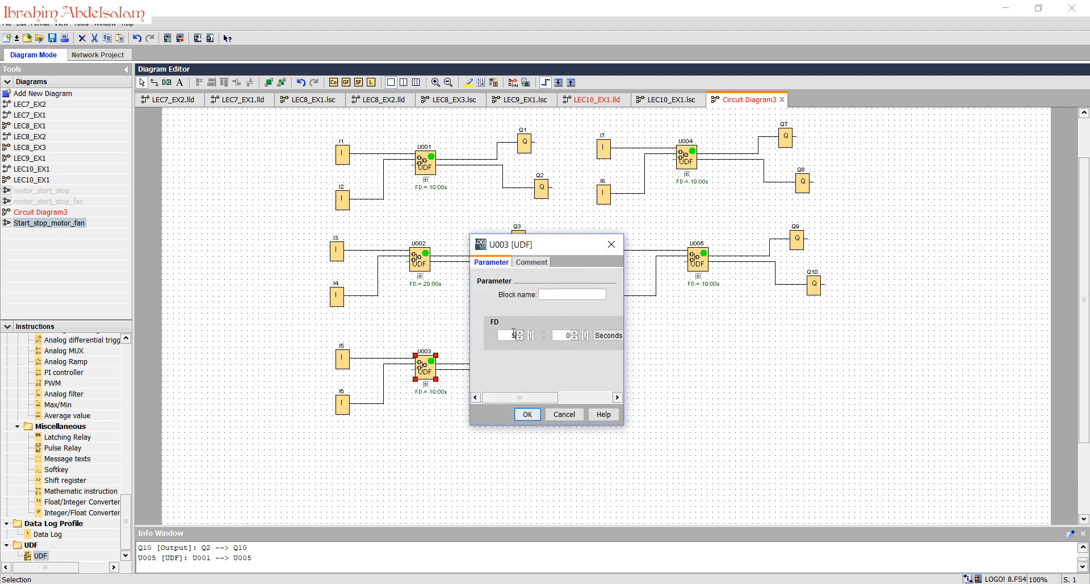
pyautogui.click(526, 414)
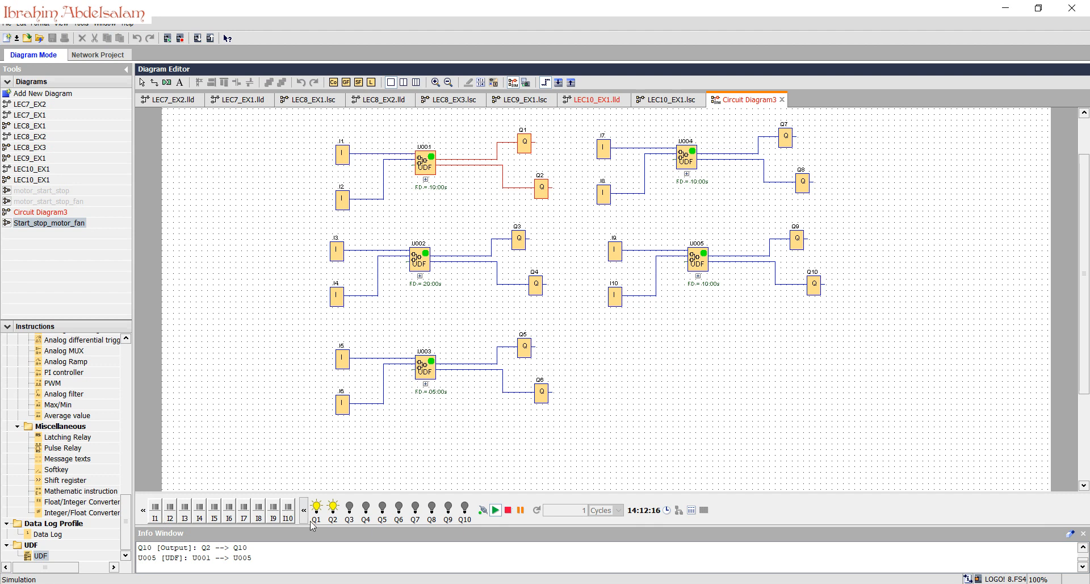
pyautogui.moveTo(431, 292)
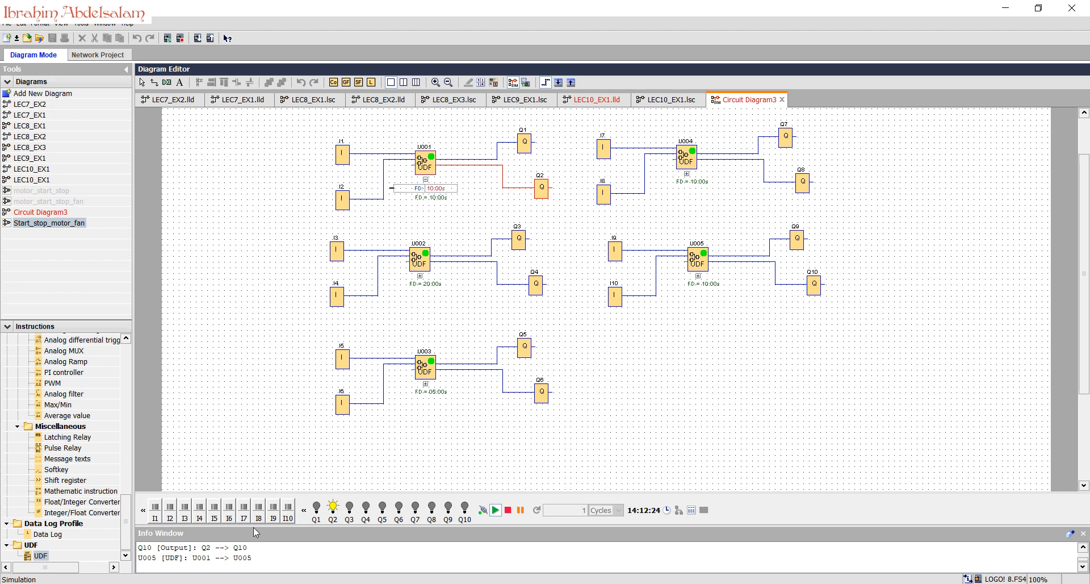
pyautogui.moveTo(184, 518)
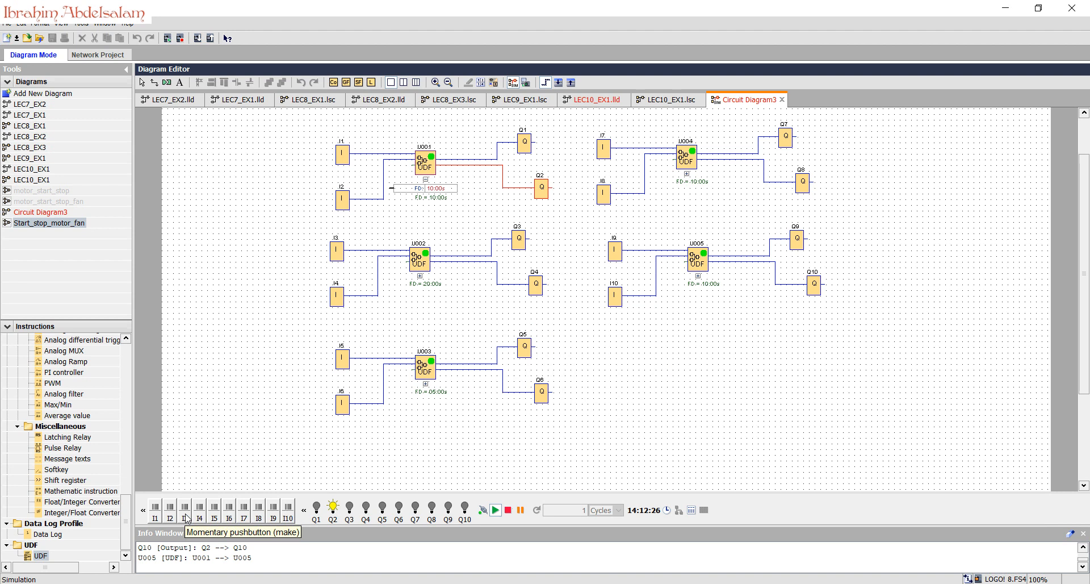
# Step: Set U002's off-delay to 5 s during simulation, then reopen the Start_stop_motor_fan UDF
pyautogui.doubleClick(418, 257)
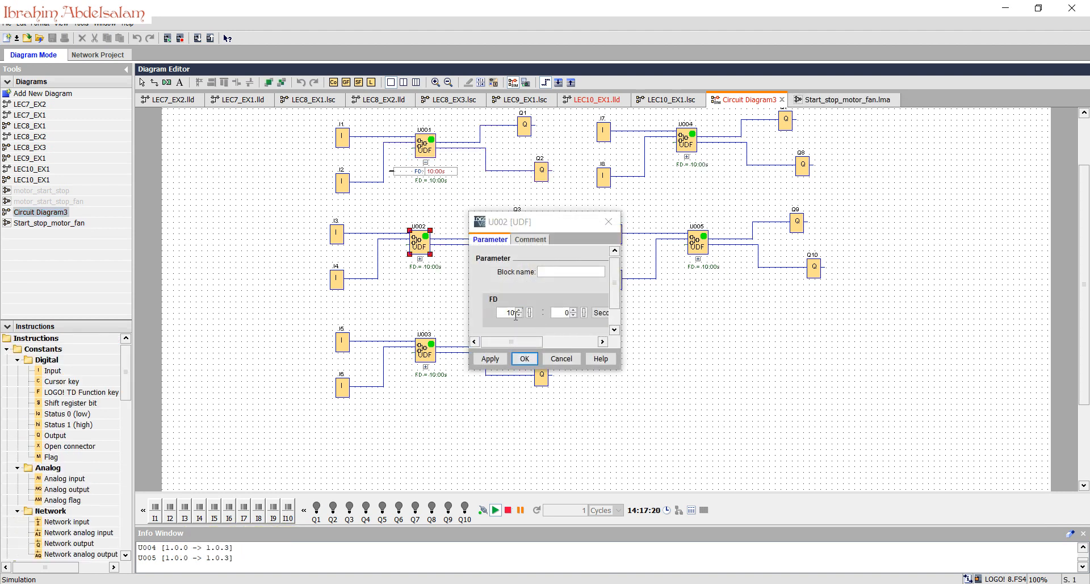
pyautogui.click(518, 314)
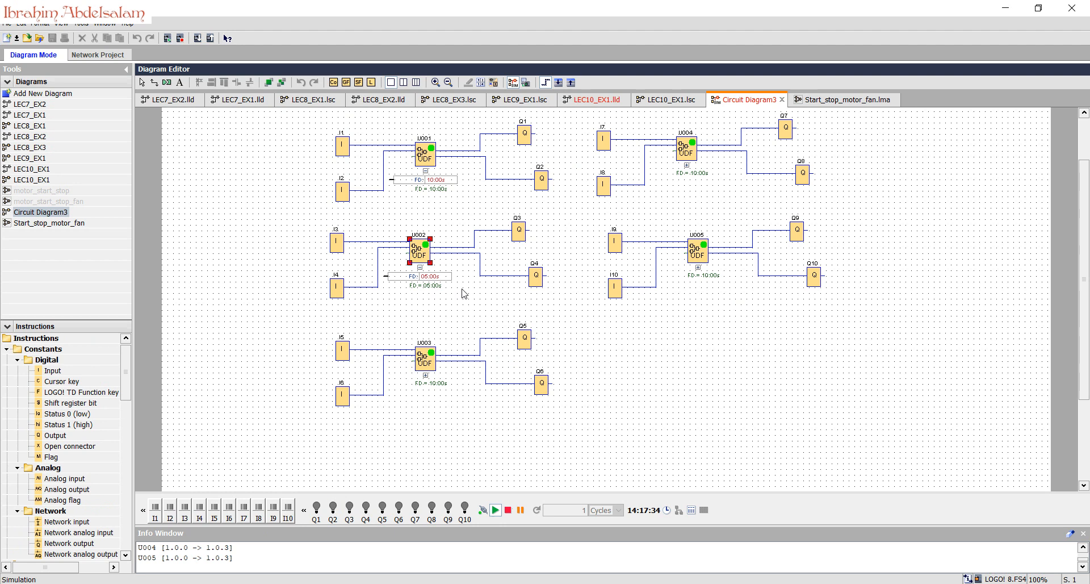
pyautogui.click(843, 100)
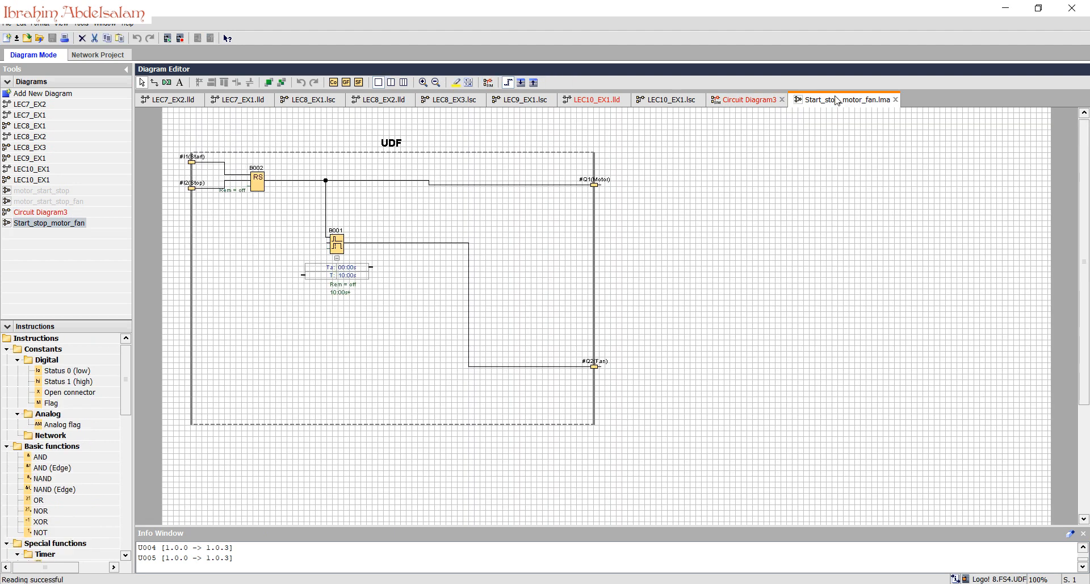
# Step: Add timer B001's remaining time as UDF parameter Ta in the UDF properties
pyautogui.rightClick(434, 307)
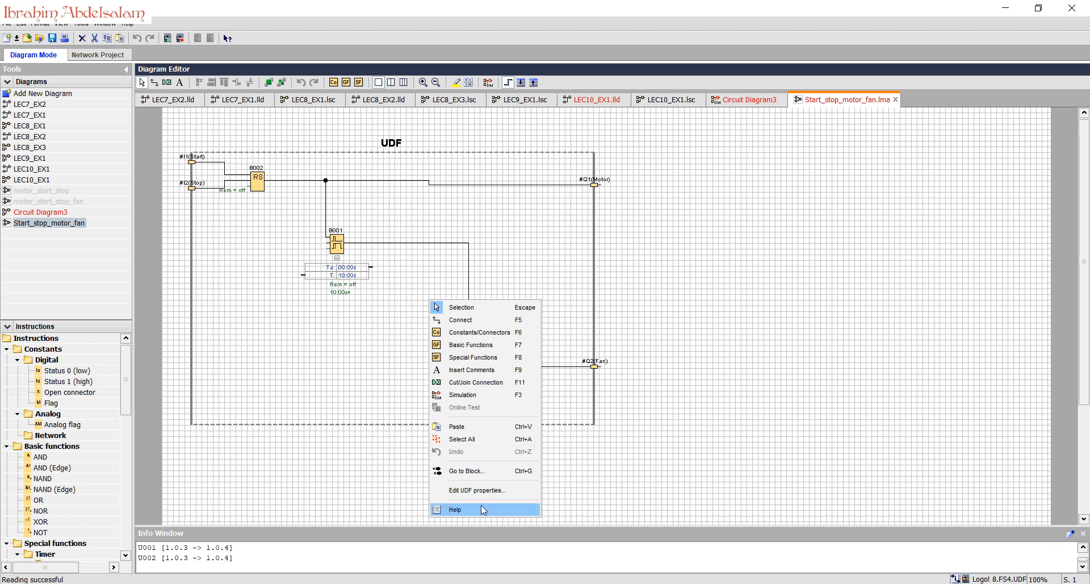
pyautogui.moveTo(482, 490)
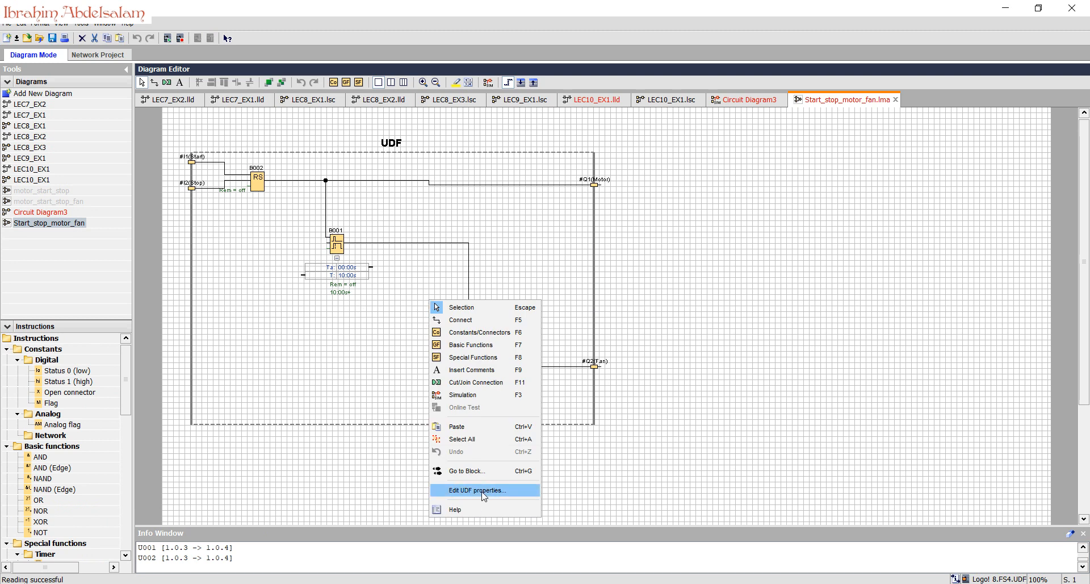
pyautogui.click(475, 490)
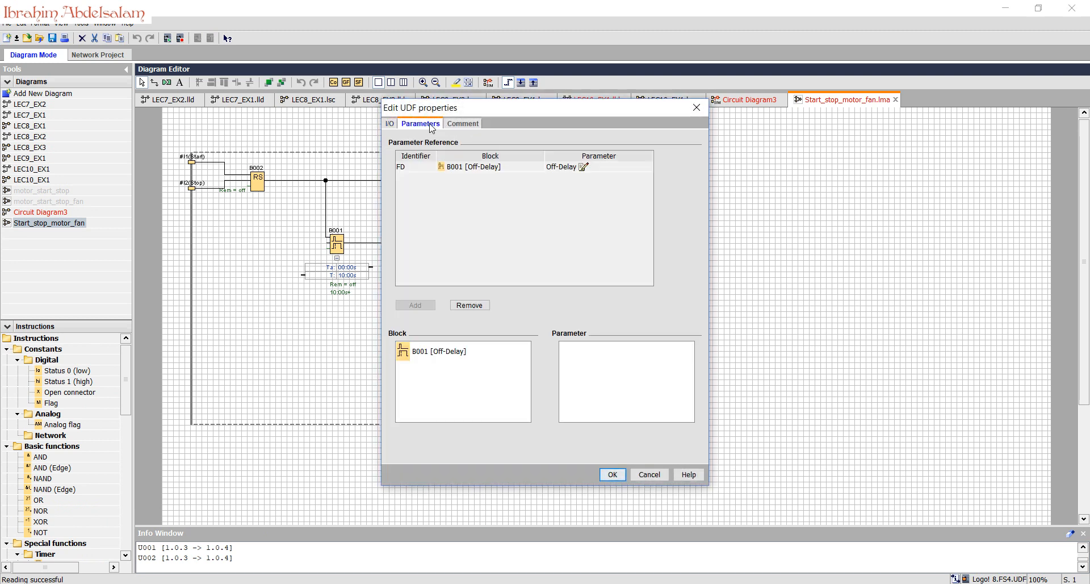
pyautogui.click(439, 351)
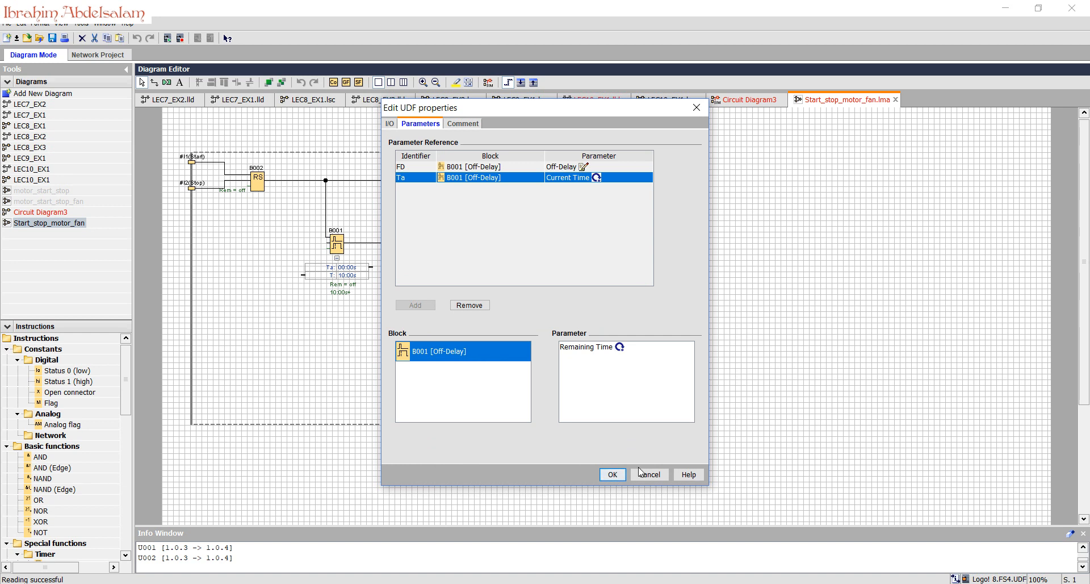
pyautogui.click(611, 474)
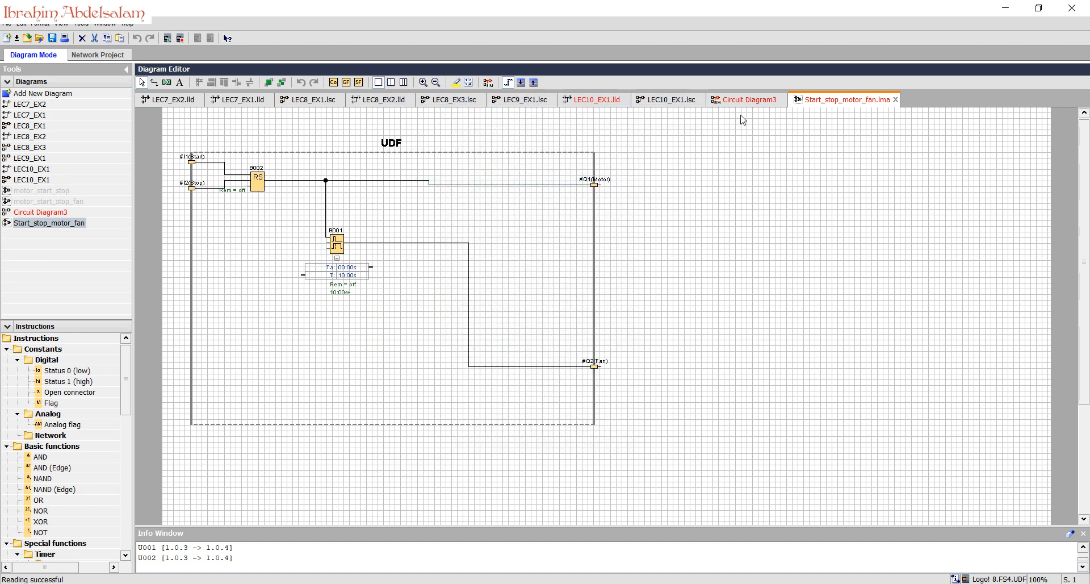
pyautogui.click(747, 99)
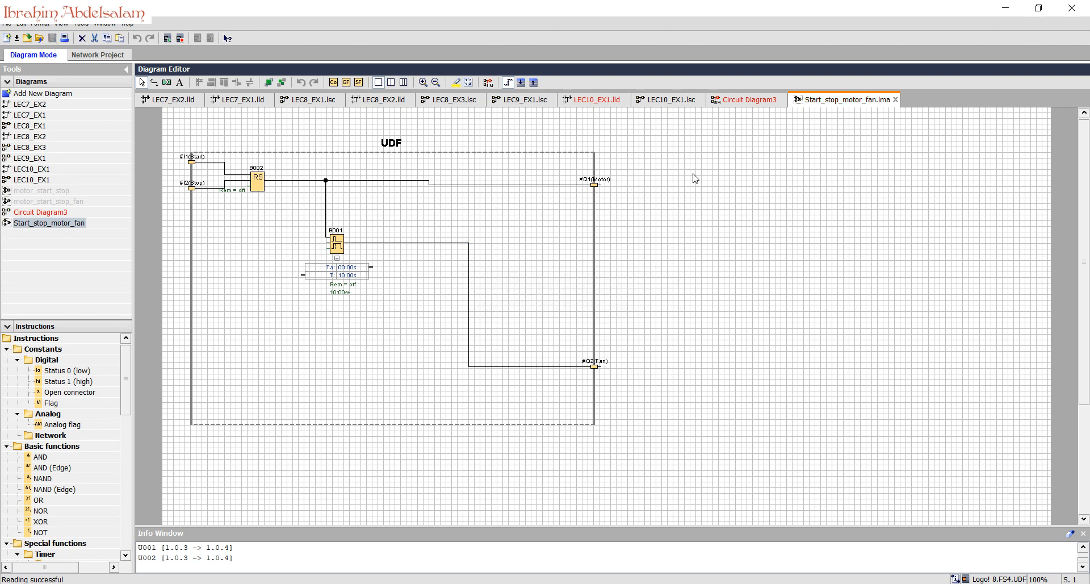
# Step: Return to Circuit Diagram3 and stop the simulation
pyautogui.click(745, 100)
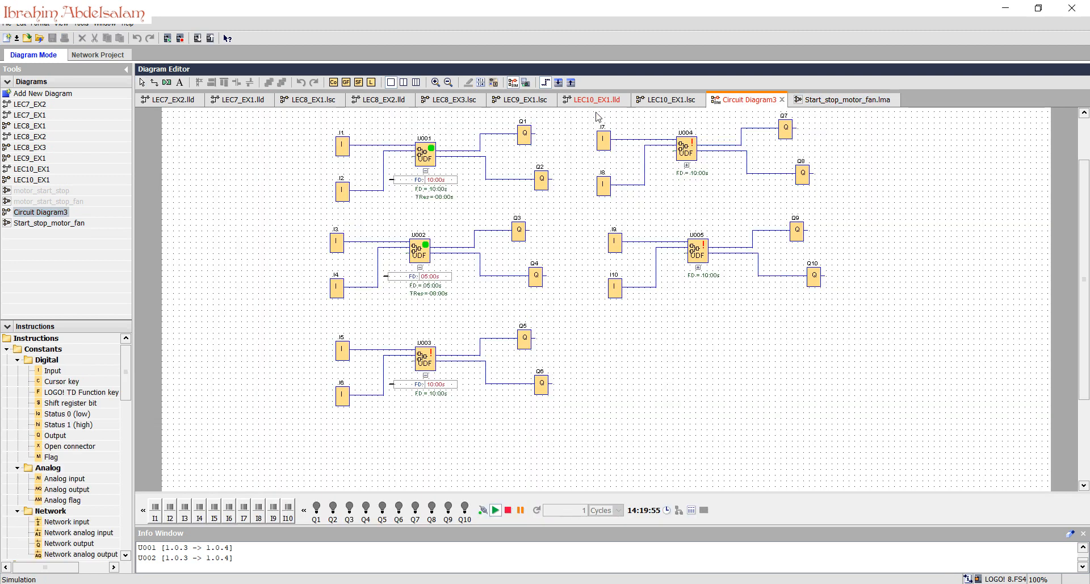
pyautogui.click(842, 100)
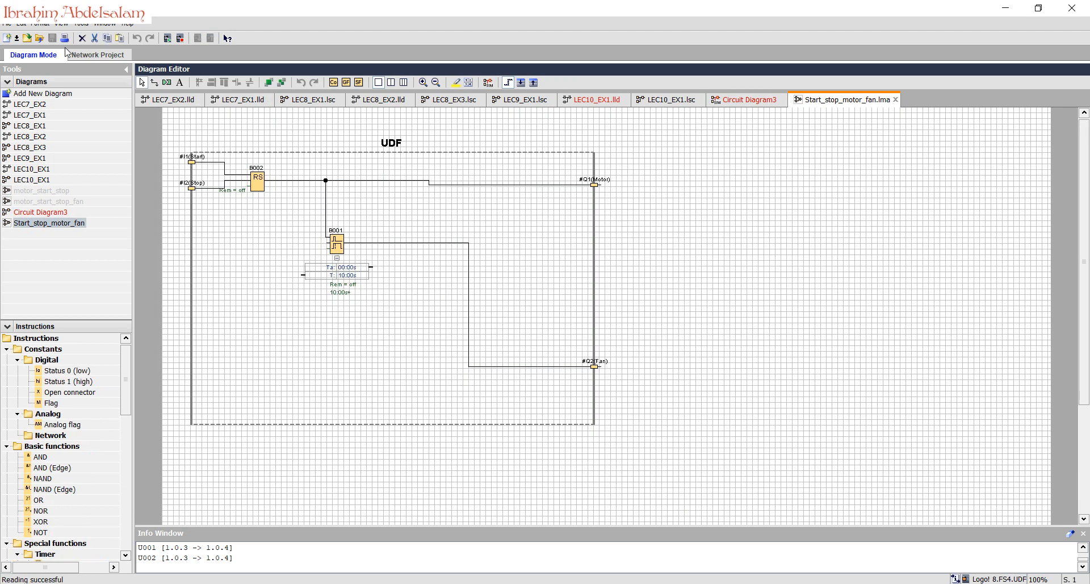
pyautogui.click(746, 100)
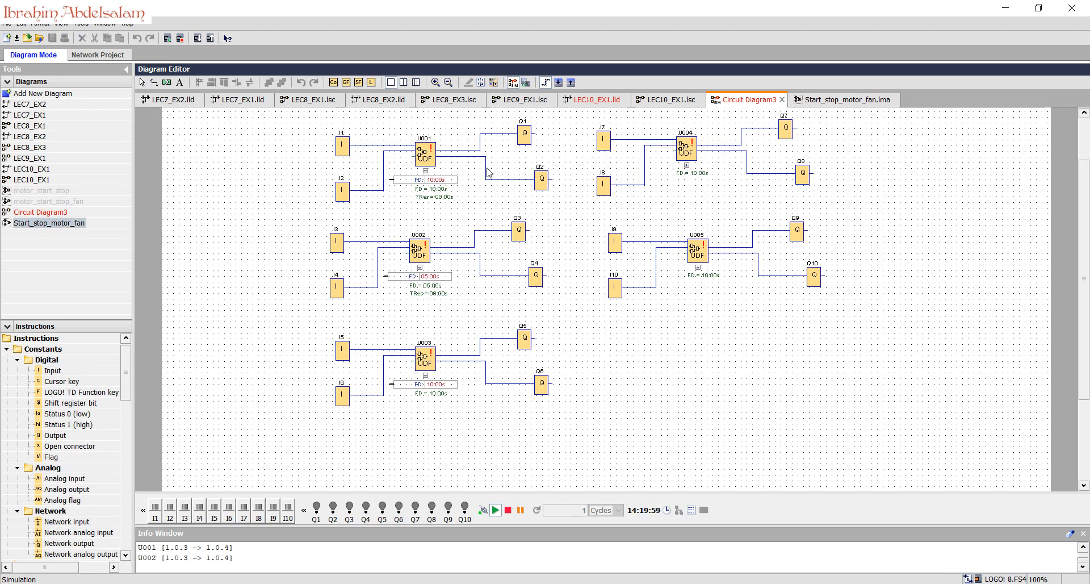
pyautogui.moveTo(429, 155)
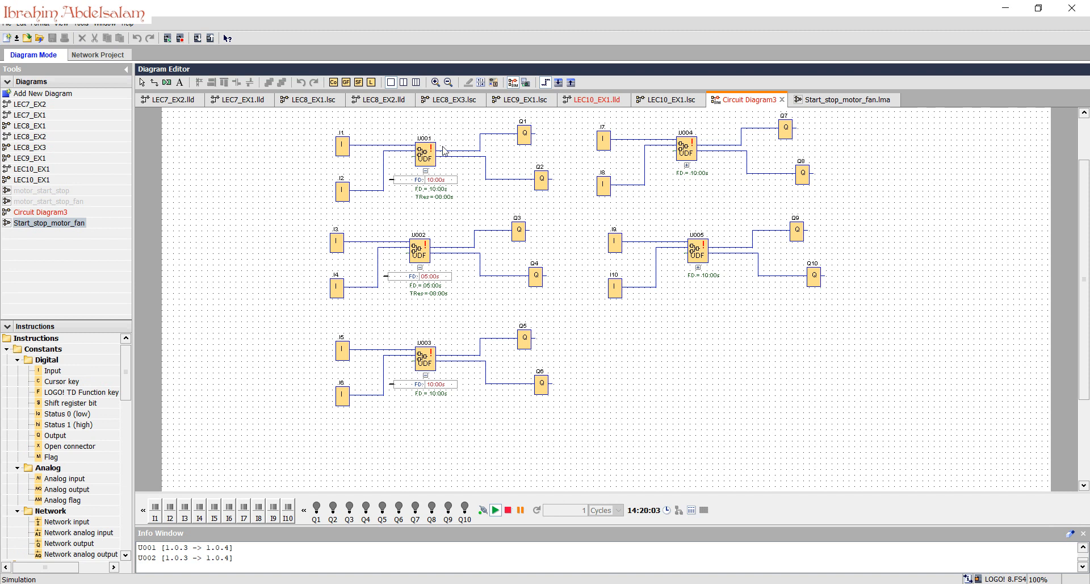
pyautogui.click(518, 510)
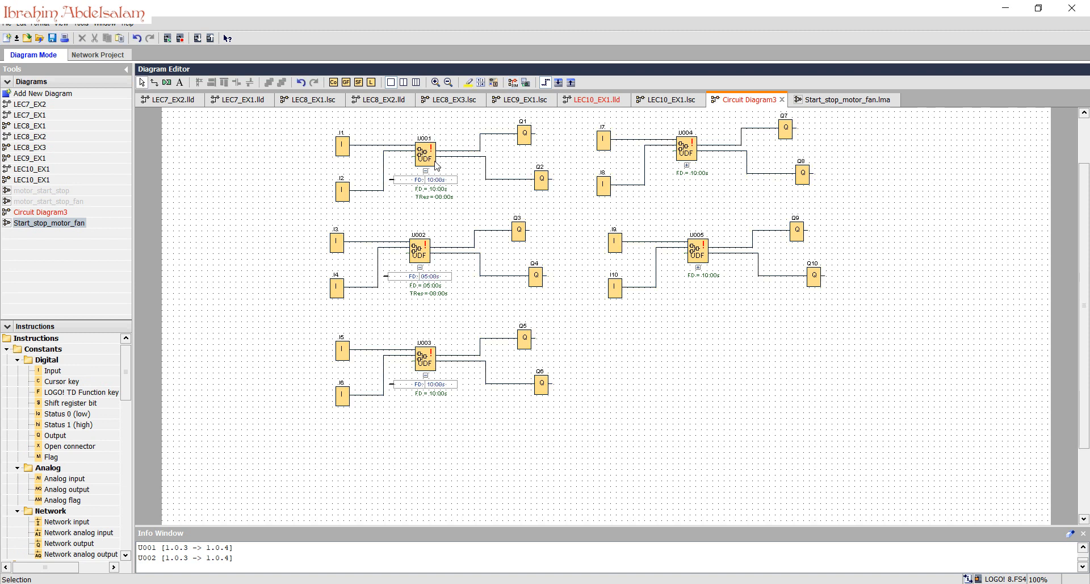
# Step: Update U001 and U002 to the revised UDF so U001 shows Ta beside FD
pyautogui.rightClick(424, 149)
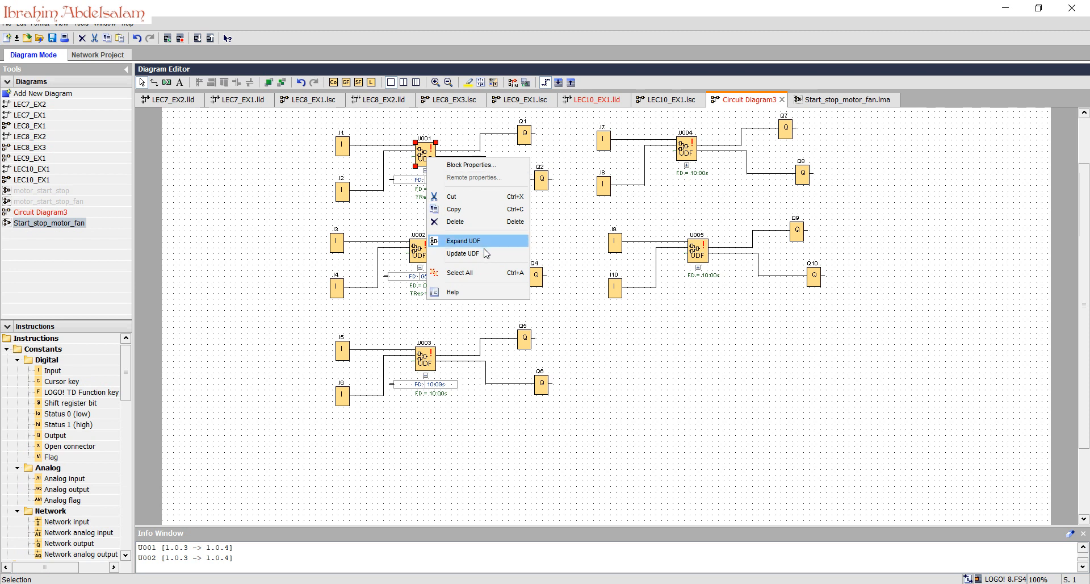
pyautogui.click(462, 240)
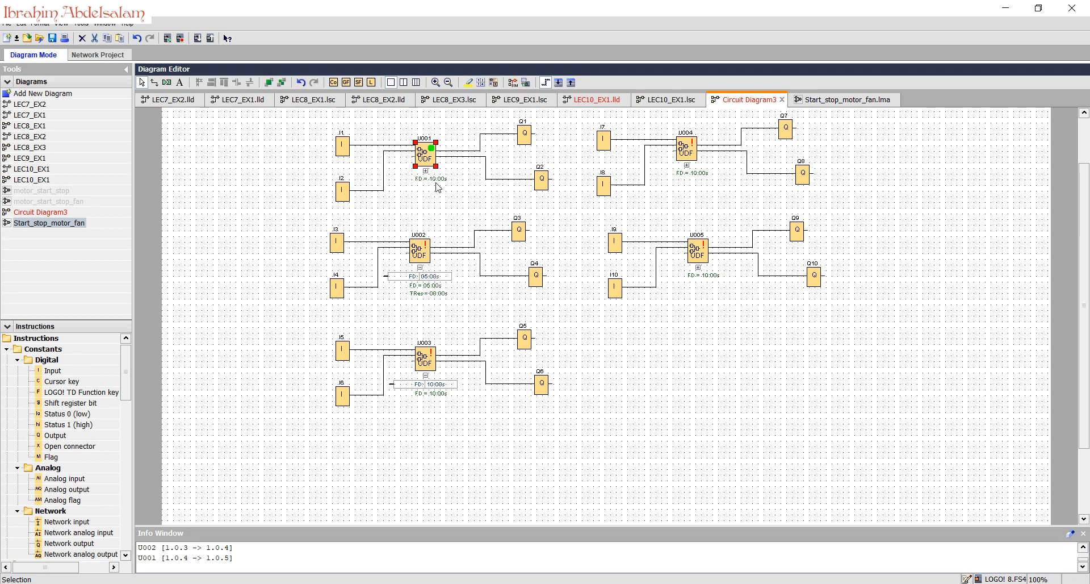
pyautogui.click(419, 247)
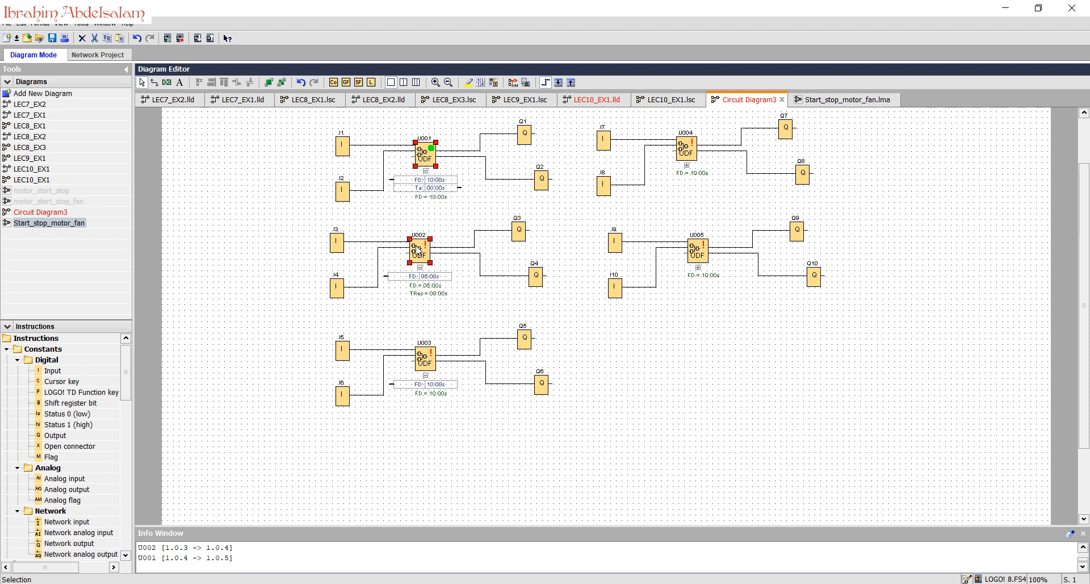
pyautogui.rightClick(417, 245)
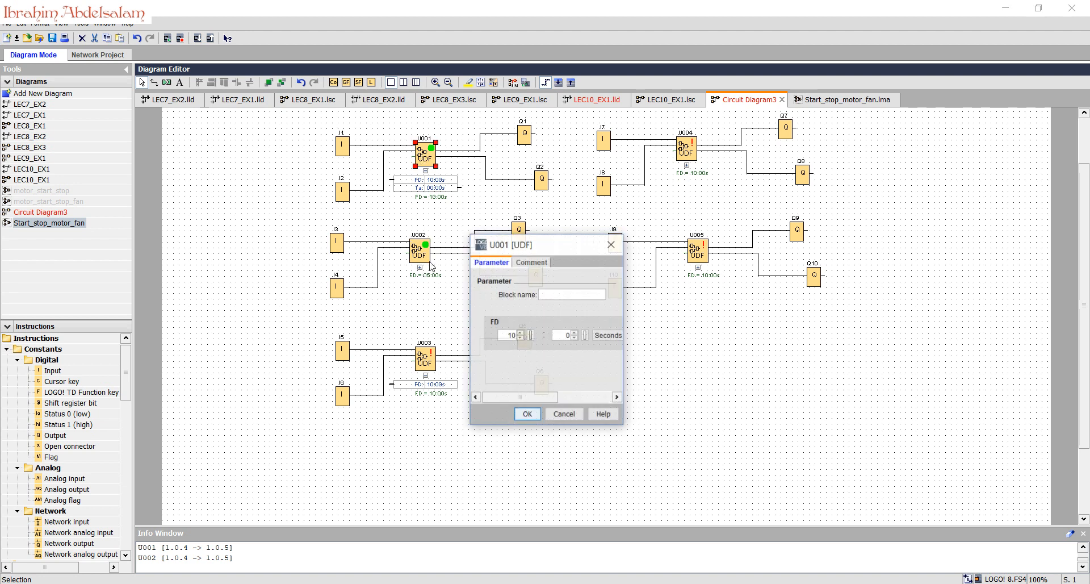
pyautogui.click(563, 414)
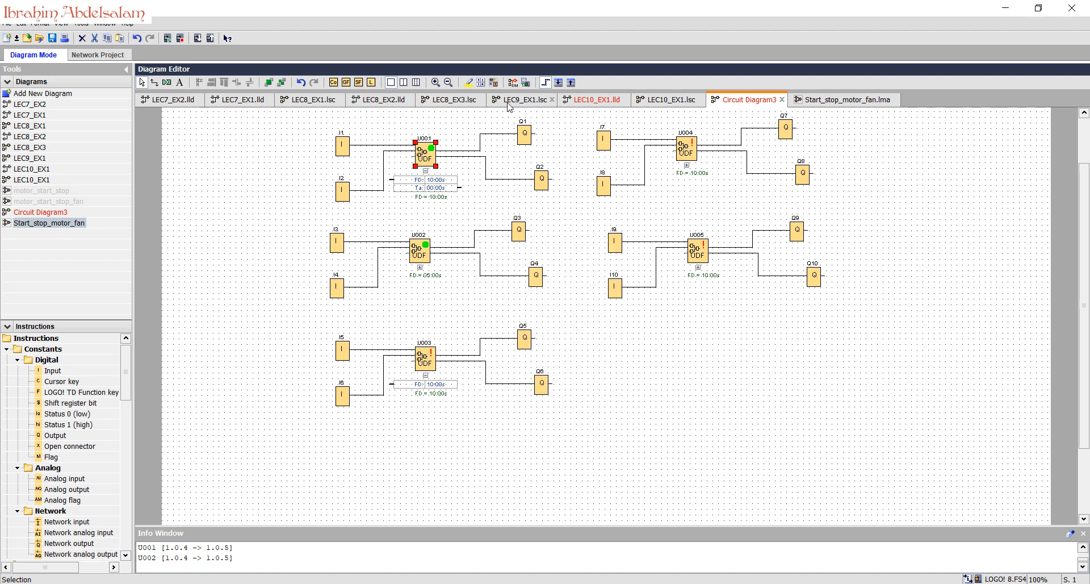